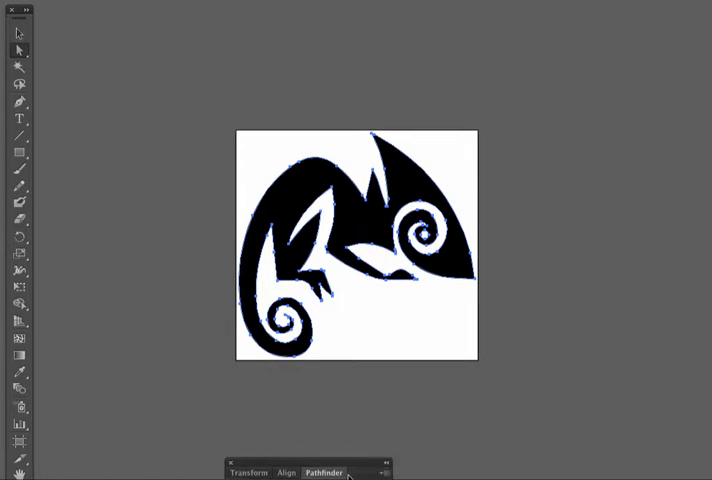
Check the Pathfinder panel and keep the chameleon document in RGB colour mode.
{"action": "left_click", "coordinate": [324, 472]}
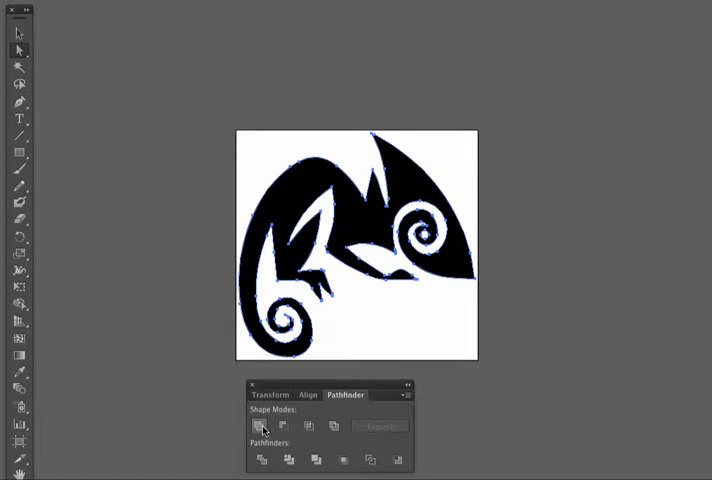
{"action": "mouse_move", "coordinate": [260, 428]}
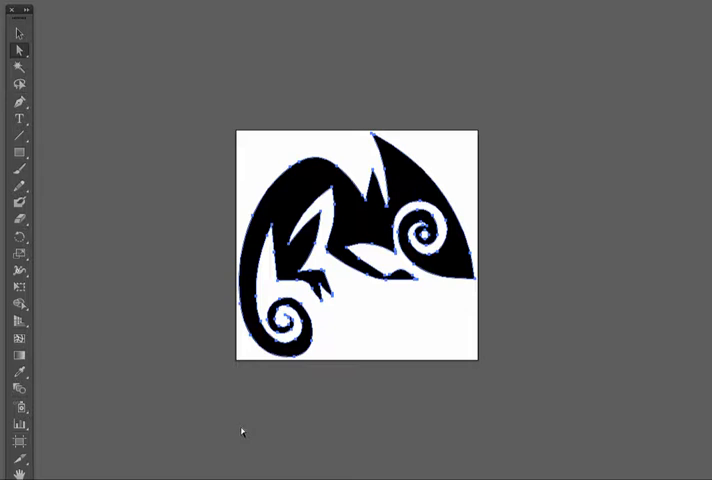
{"action": "mouse_move", "coordinate": [212, 132]}
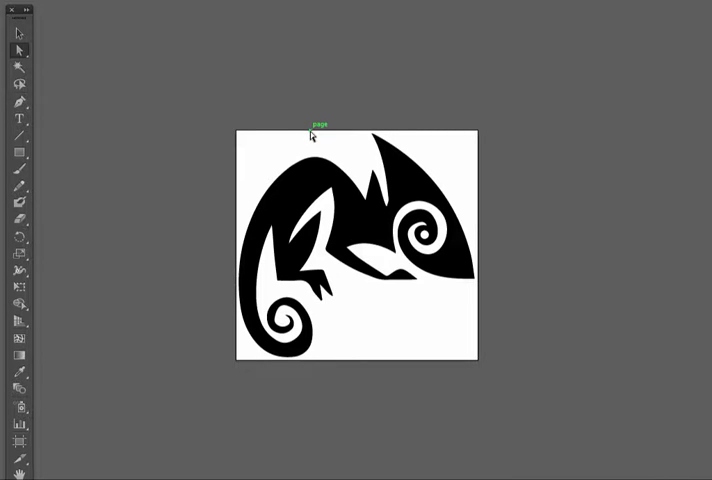
{"action": "mouse_move", "coordinate": [352, 84]}
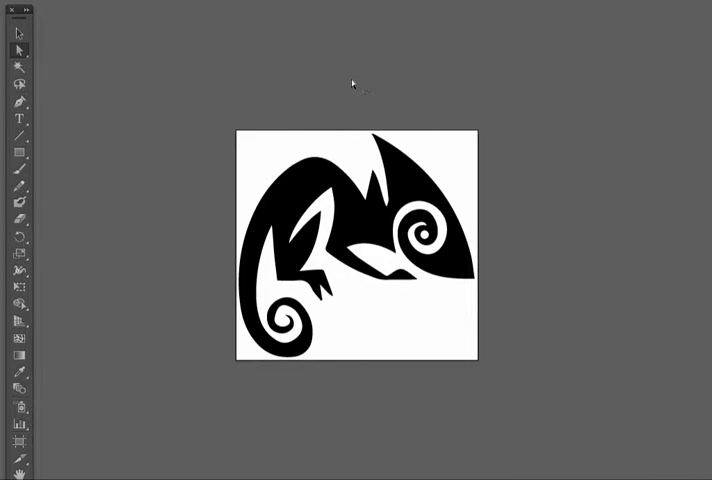
{"action": "mouse_move", "coordinate": [564, 92]}
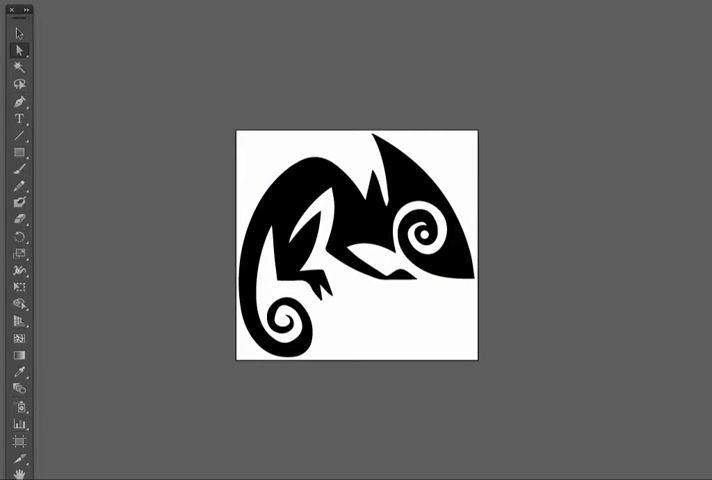
{"action": "mouse_move", "coordinate": [150, 232]}
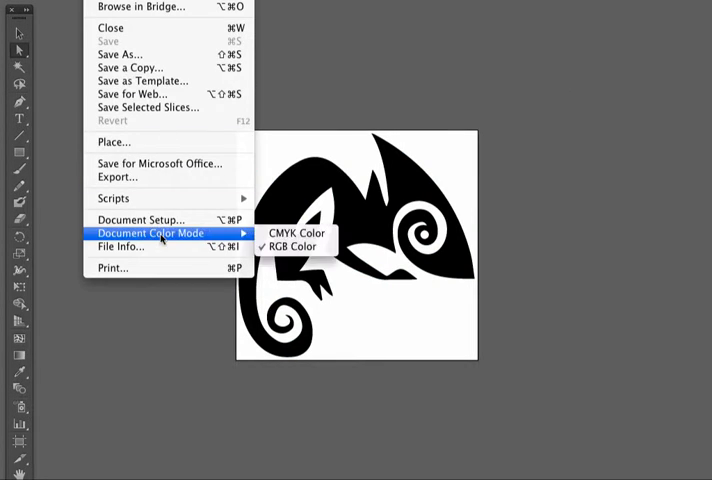
{"action": "left_click", "coordinate": [140, 220]}
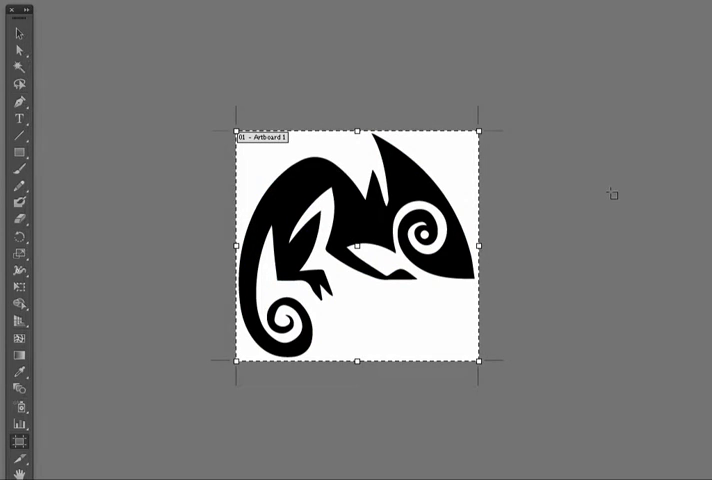
{"action": "mouse_move", "coordinate": [20, 36]}
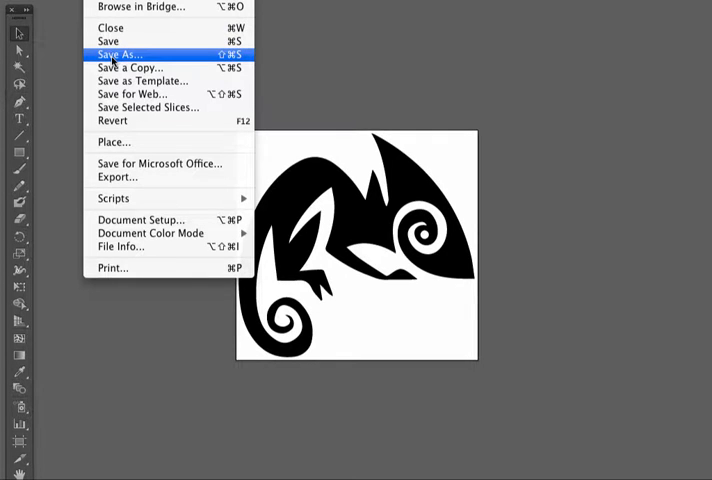
Save the chameleon as chameleon.svg in plain SVG format, replacing the old file, with SVG fonts.
{"action": "left_click", "coordinate": [118, 54]}
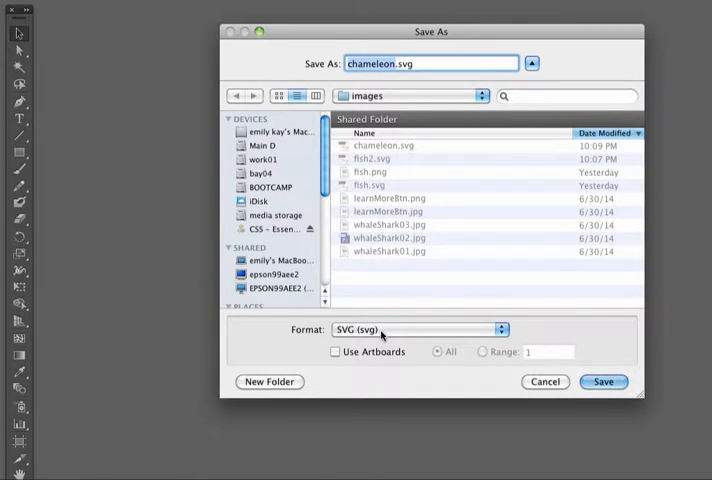
{"action": "left_click", "coordinate": [418, 328]}
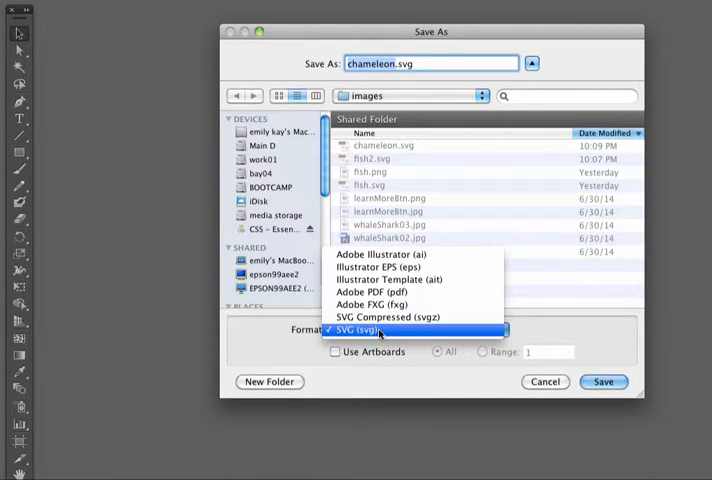
{"action": "left_click", "coordinate": [378, 330]}
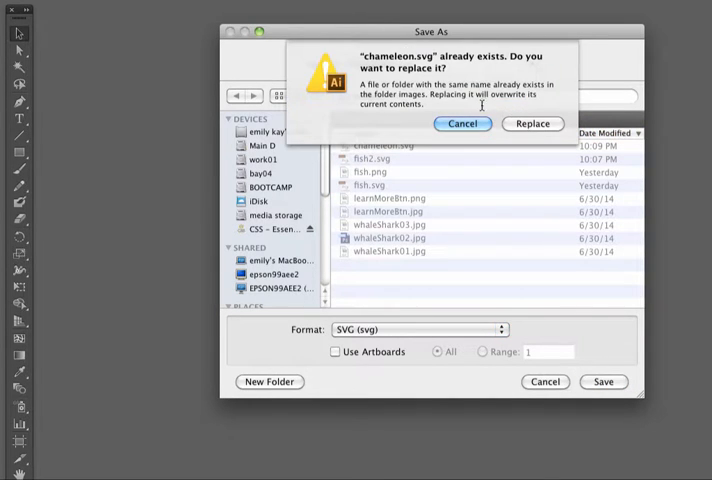
{"action": "mouse_move", "coordinate": [452, 82]}
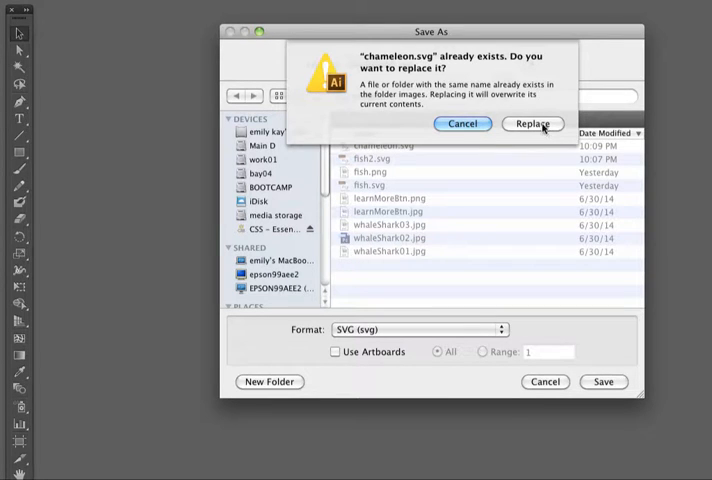
{"action": "left_click", "coordinate": [532, 124]}
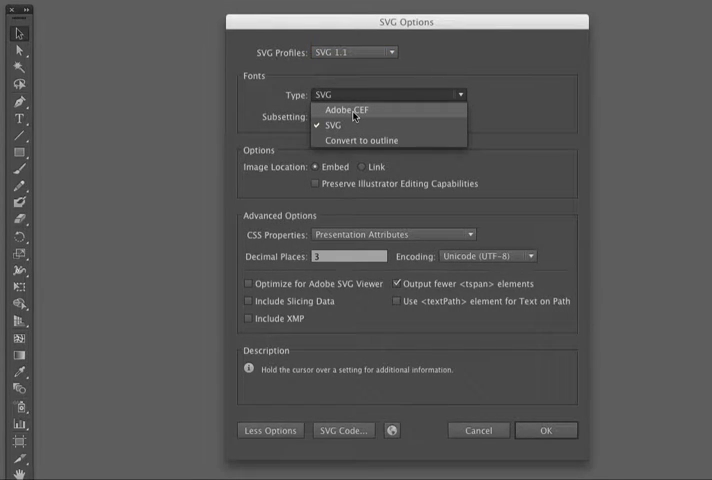
{"action": "mouse_move", "coordinate": [352, 124]}
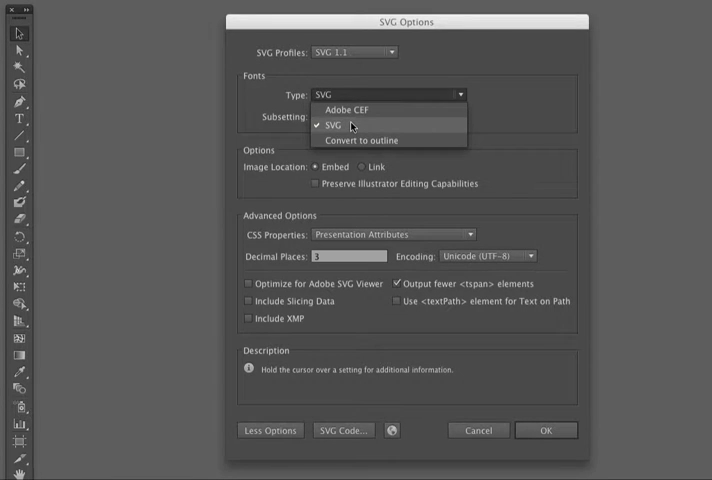
{"action": "left_click", "coordinate": [350, 126]}
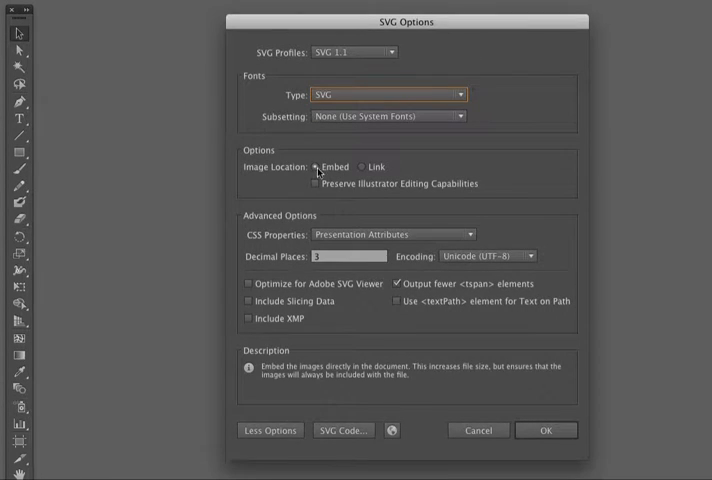
{"action": "mouse_move", "coordinate": [316, 178]}
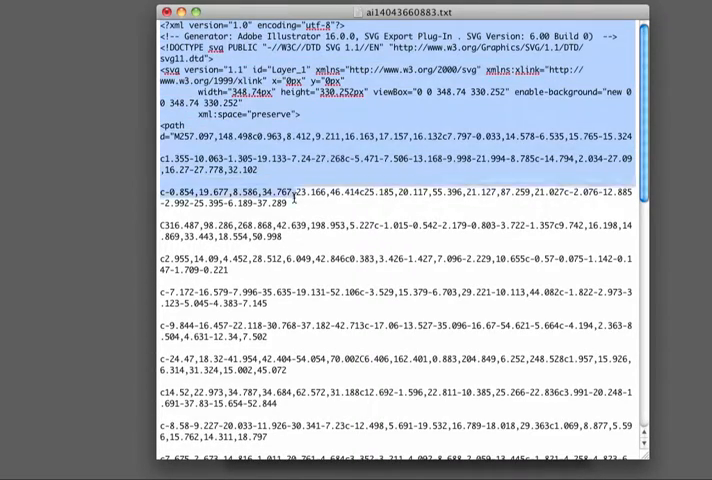
Read through the exported chameleon SVG path code in TextEdit and return to the top.
{"action": "scroll", "scroll_direction": "down", "scroll_amount": 3}
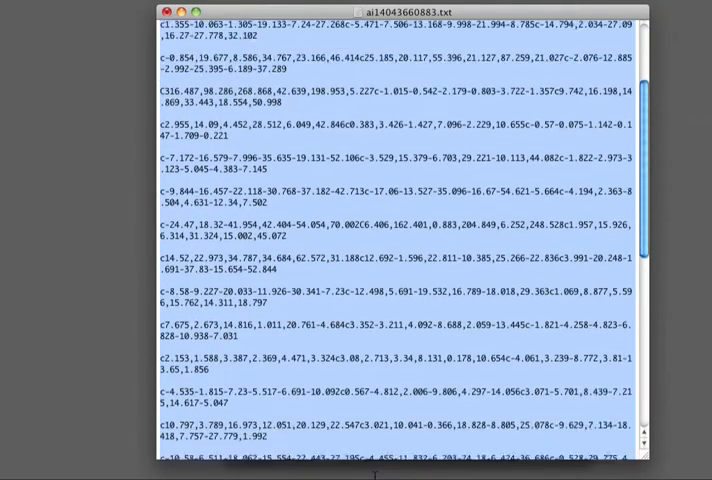
{"action": "scroll", "scroll_direction": "down", "scroll_amount": 3}
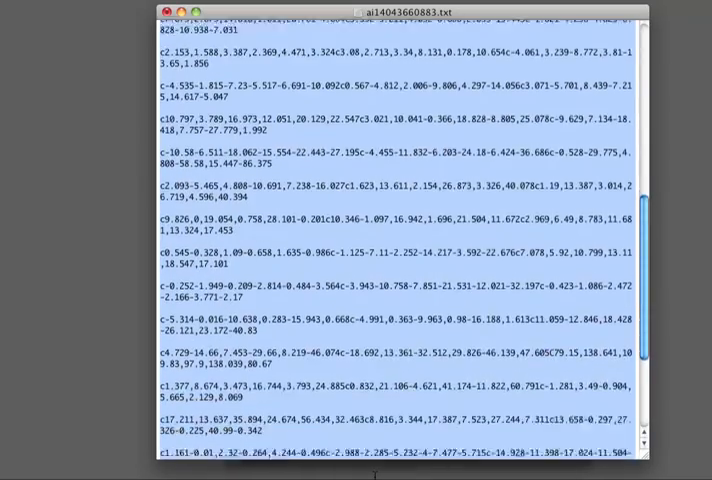
{"action": "scroll", "scroll_direction": "down", "scroll_amount": 3}
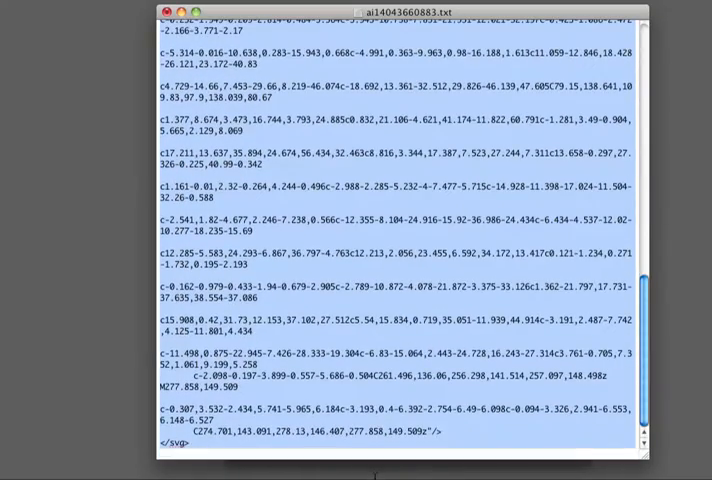
{"action": "scroll", "scroll_direction": "up", "scroll_amount": 3}
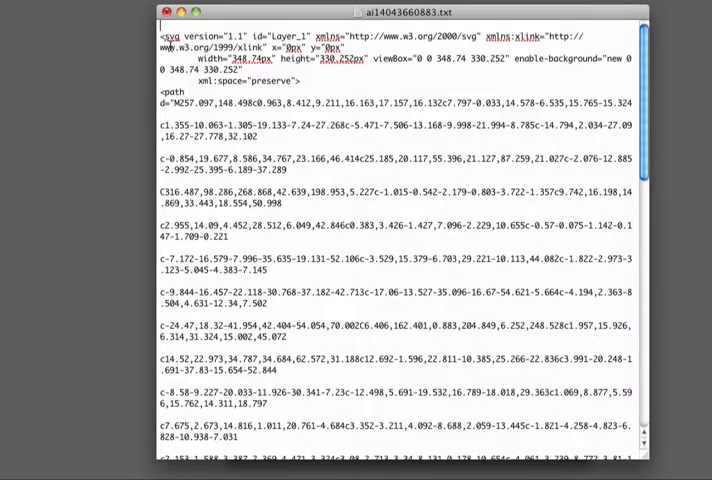
{"action": "mouse_move", "coordinate": [678, 284]}
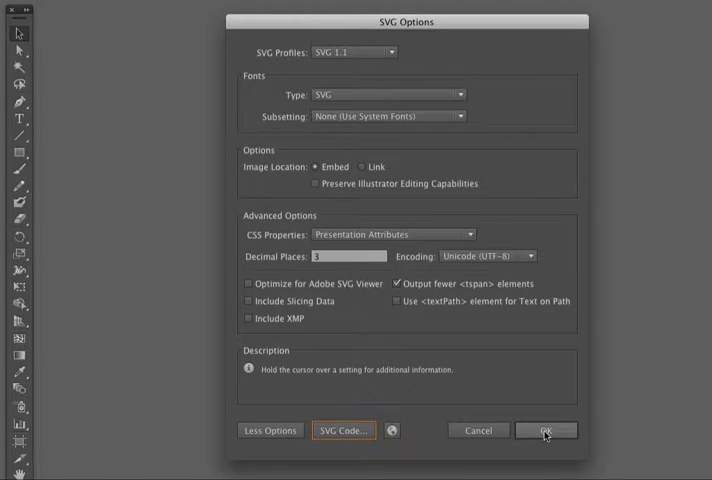
Confirm the SVG export settings and switch to the fish artwork with nothing selected.
{"action": "left_click", "coordinate": [544, 430]}
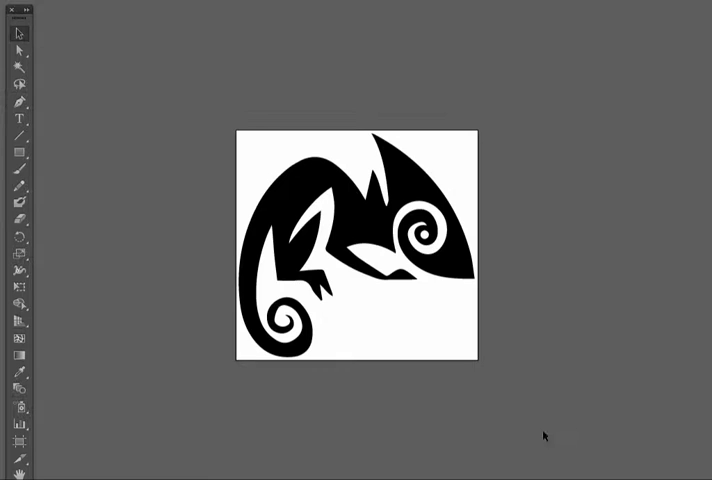
{"action": "mouse_move", "coordinate": [528, 214]}
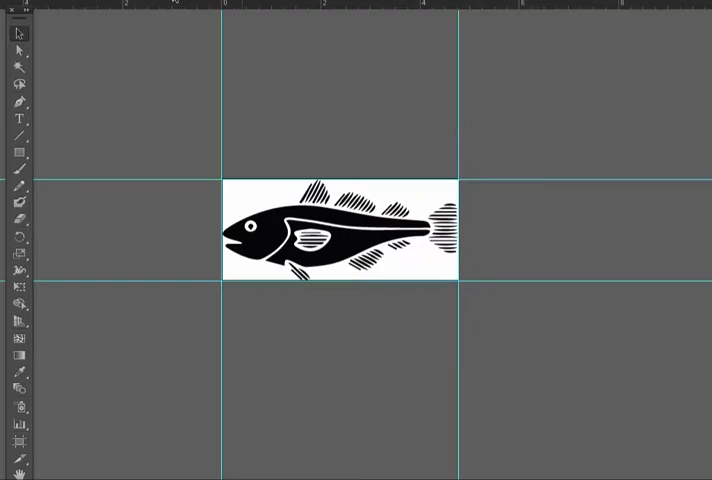
{"action": "mouse_move", "coordinate": [396, 184]}
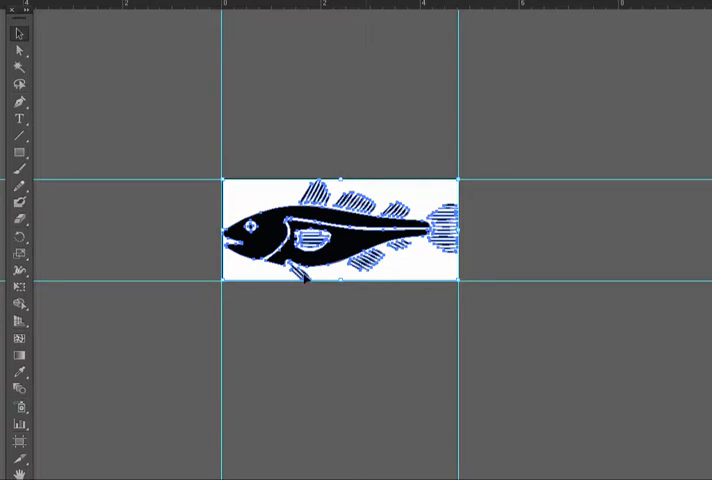
{"action": "left_click", "coordinate": [516, 246]}
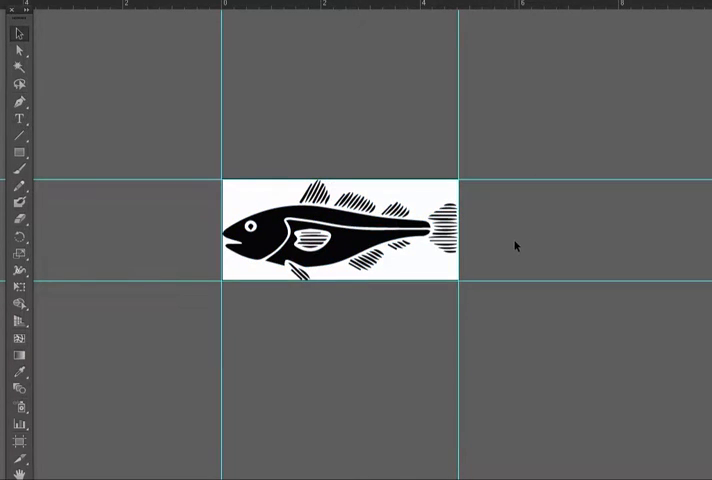
{"action": "mouse_move", "coordinate": [552, 266]}
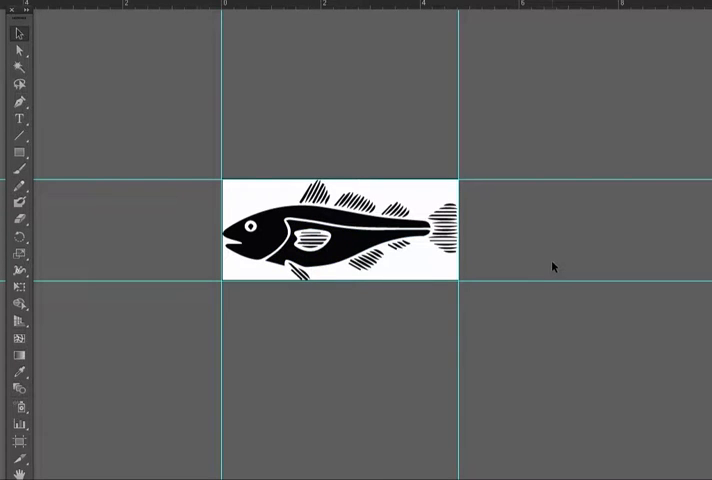
{"action": "mouse_move", "coordinate": [540, 268]}
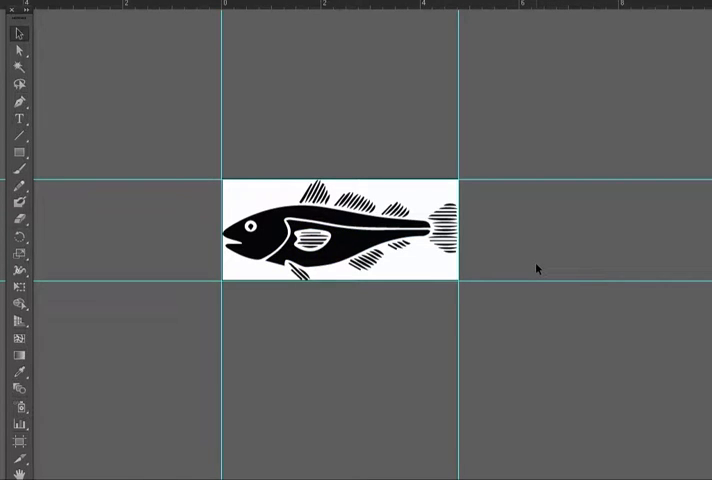
{"action": "mouse_move", "coordinate": [540, 278]}
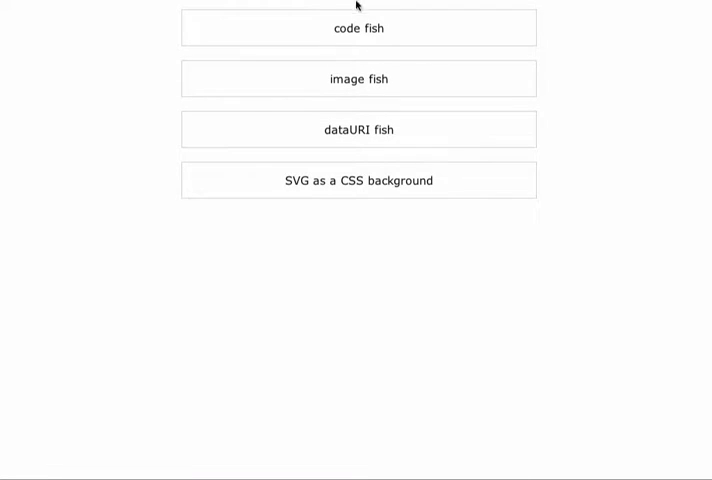
{"action": "mouse_move", "coordinate": [304, 28]}
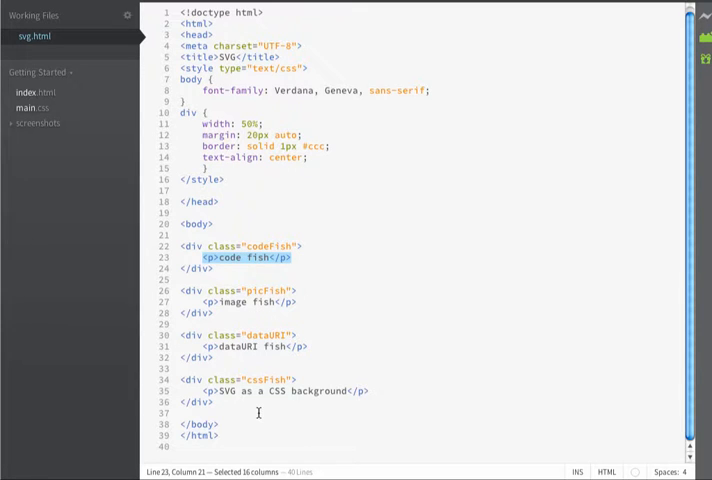
Place the insertion point near the cssFish div in svg.html.
{"action": "left_click", "coordinate": [290, 256]}
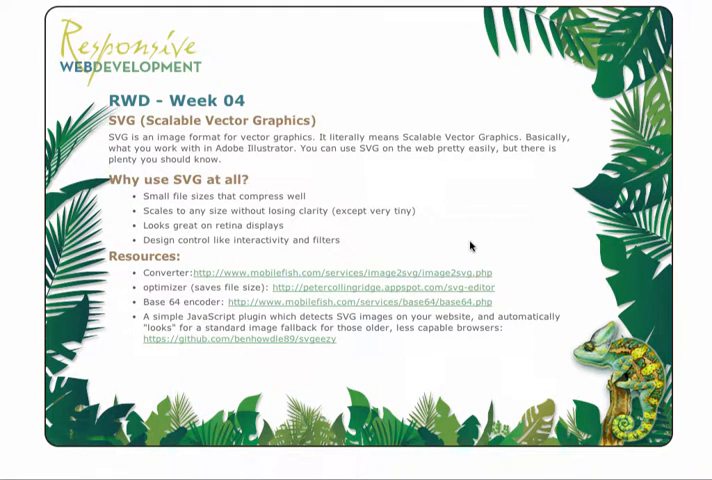
{"action": "mouse_move", "coordinate": [432, 252]}
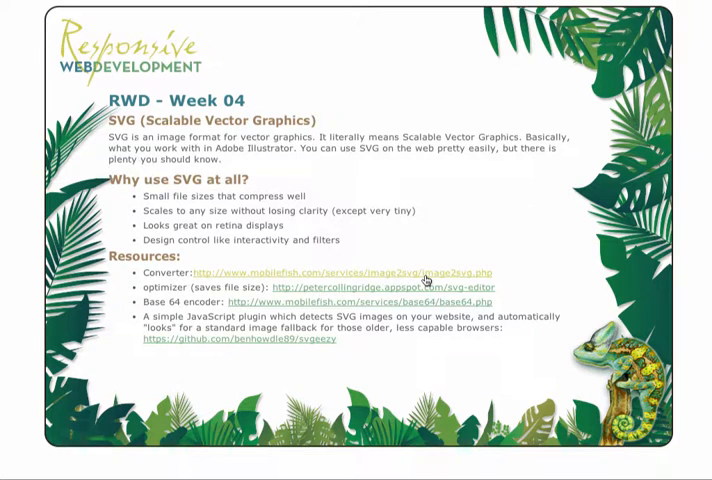
{"action": "mouse_move", "coordinate": [356, 280]}
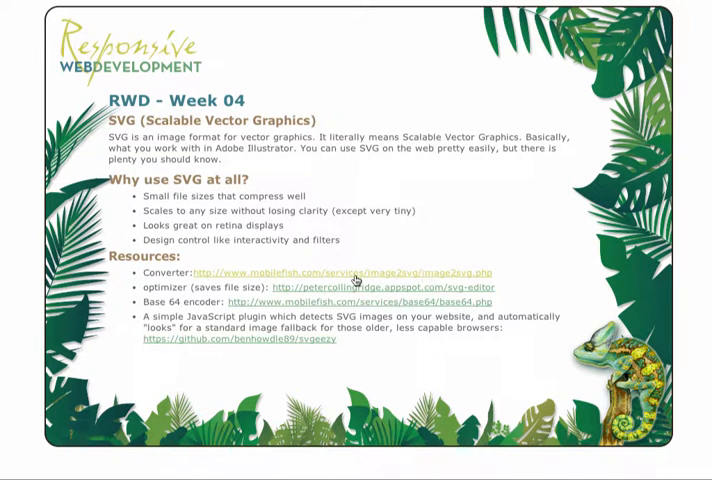
Go to the Mobilefish image-to-SVG converter and bring its upload form into view.
{"action": "left_click", "coordinate": [336, 272]}
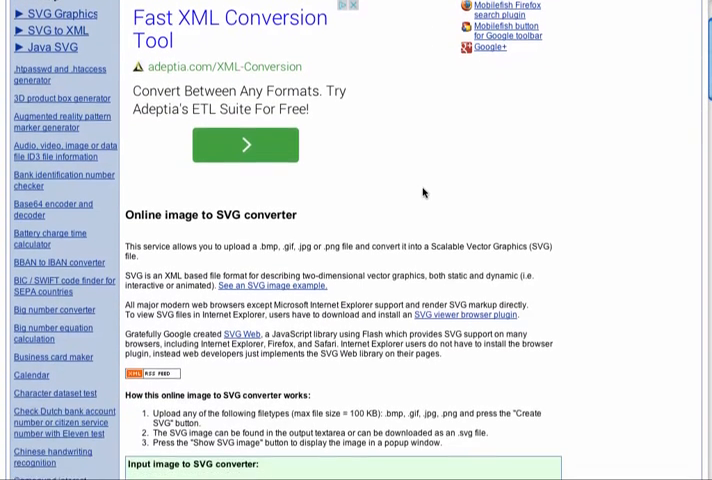
{"action": "scroll", "scroll_direction": "down", "scroll_amount": 3}
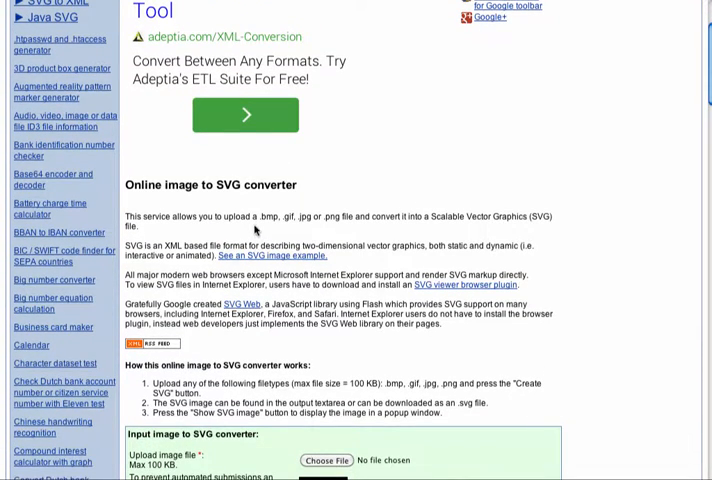
{"action": "mouse_move", "coordinate": [300, 220]}
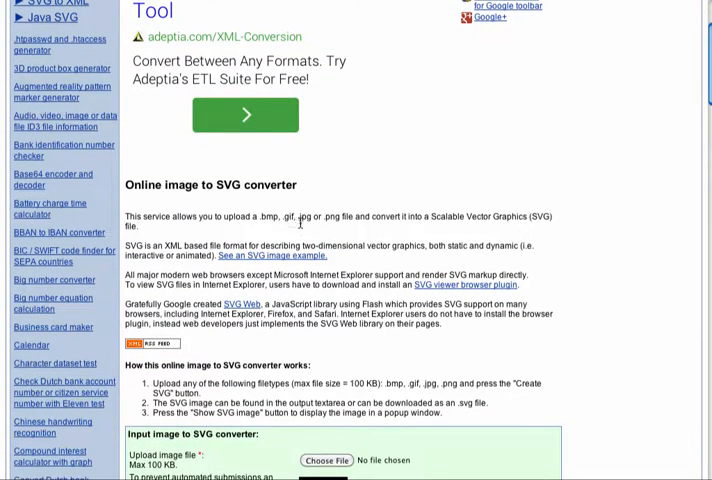
{"action": "mouse_move", "coordinate": [508, 216]}
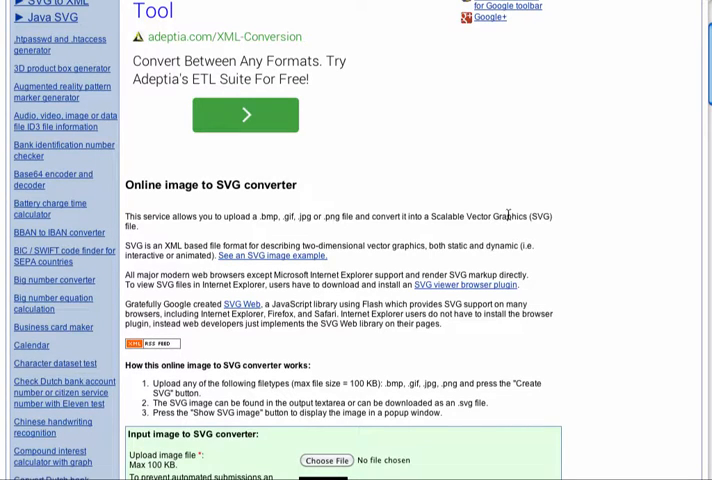
{"action": "scroll", "scroll_direction": "down", "scroll_amount": 3}
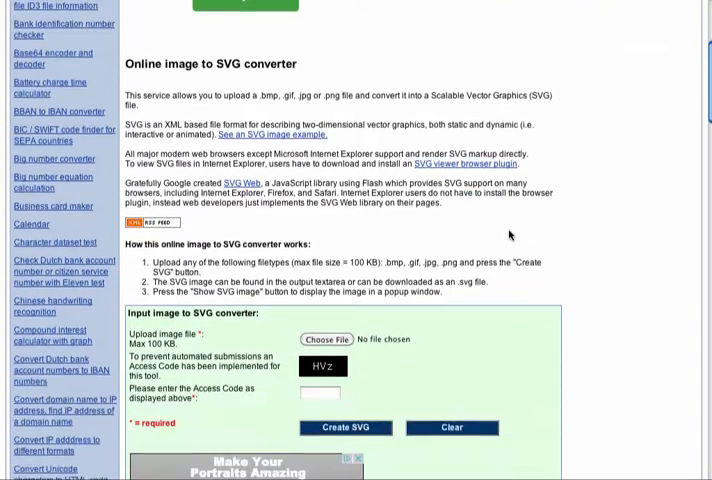
{"action": "scroll", "scroll_direction": "down", "scroll_amount": 3}
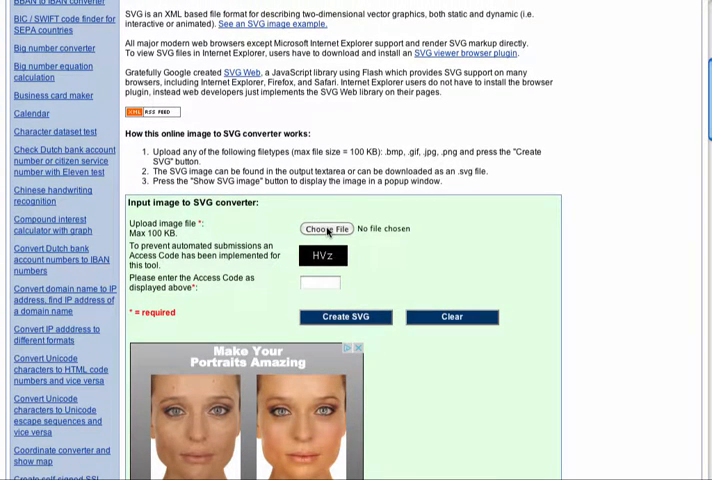
{"action": "mouse_move", "coordinate": [164, 236]}
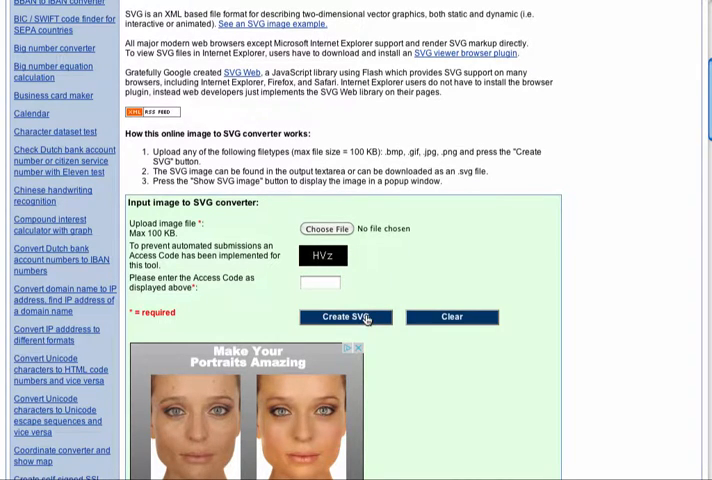
{"action": "mouse_move", "coordinate": [400, 252]}
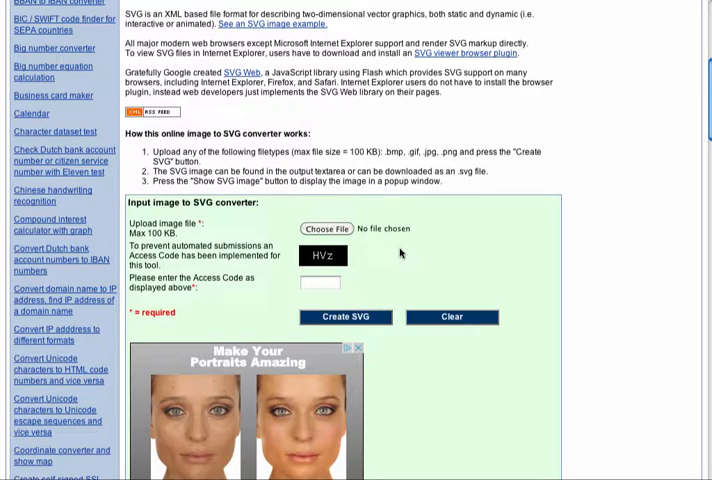
{"action": "scroll", "scroll_direction": "down", "scroll_amount": 3}
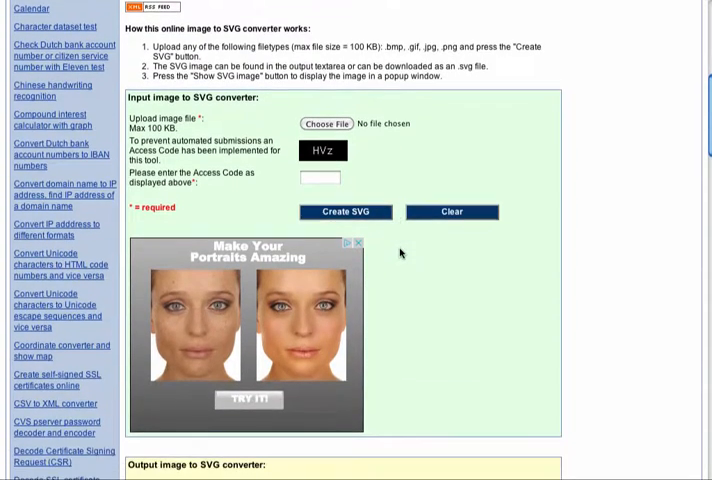
{"action": "scroll", "scroll_direction": "up", "scroll_amount": 3}
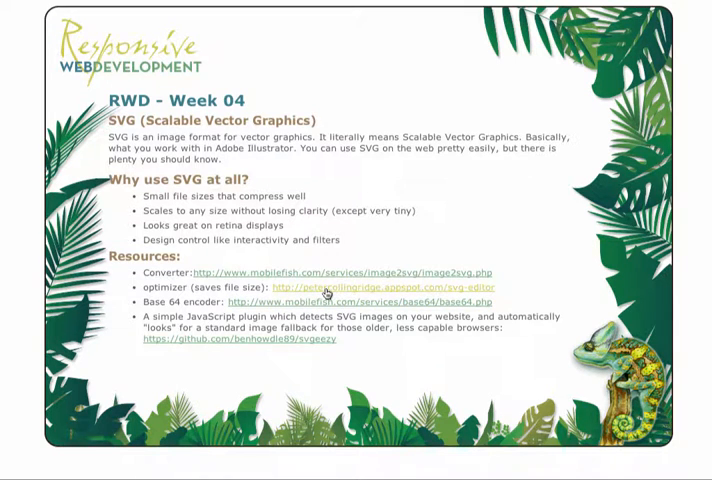
Go to the SVG optimiser and choose chameleon.svg from the images folder for upload.
{"action": "left_click", "coordinate": [388, 288]}
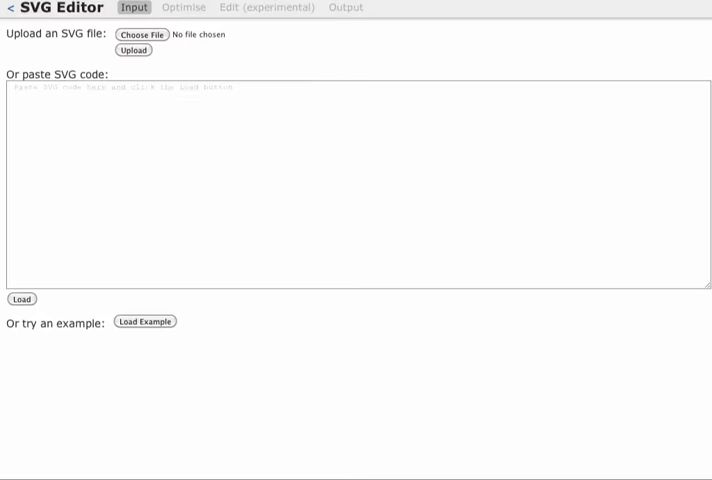
{"action": "mouse_move", "coordinate": [404, 32]}
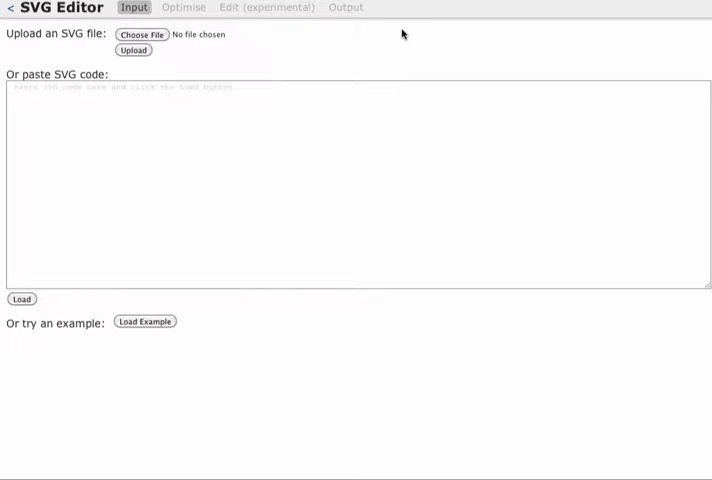
{"action": "mouse_move", "coordinate": [184, 50]}
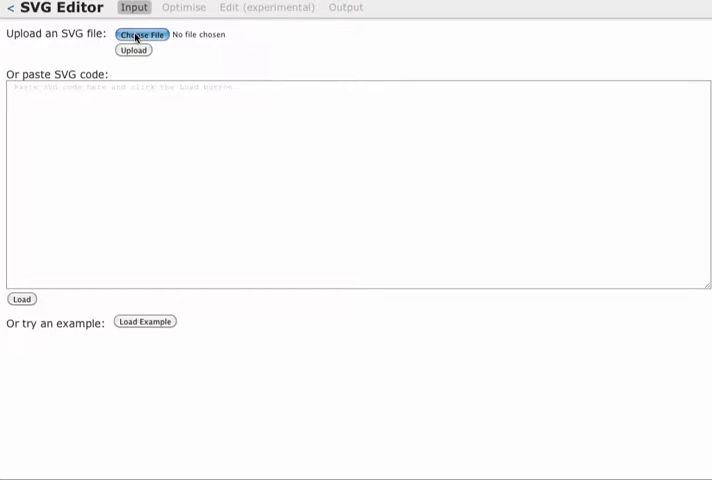
{"action": "left_click", "coordinate": [142, 34]}
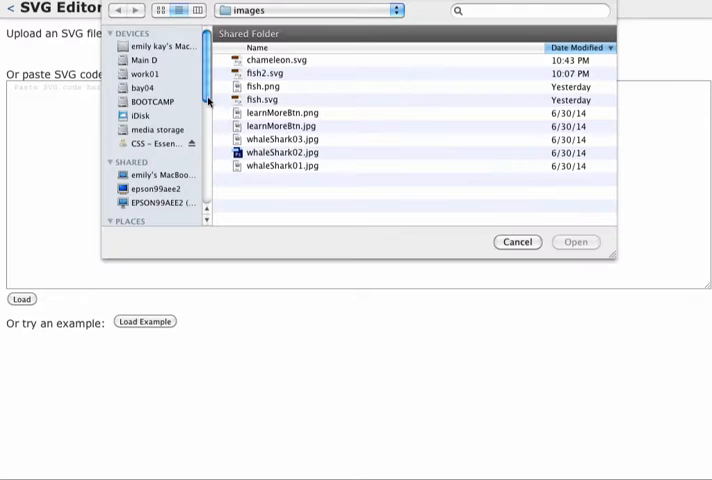
{"action": "left_click", "coordinate": [276, 60]}
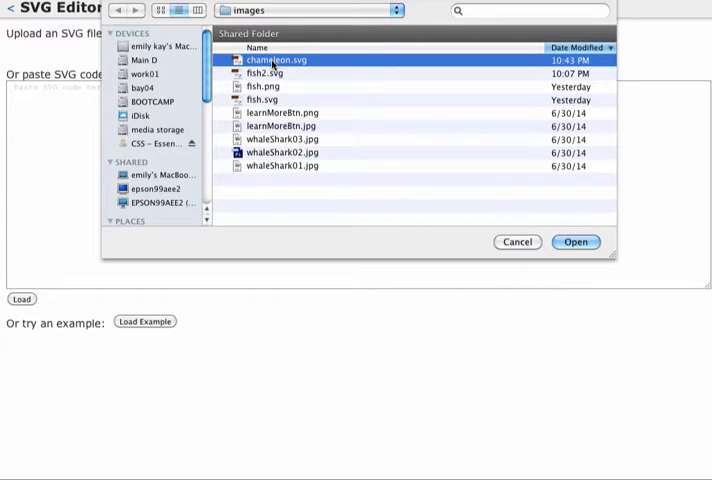
{"action": "left_click", "coordinate": [576, 240]}
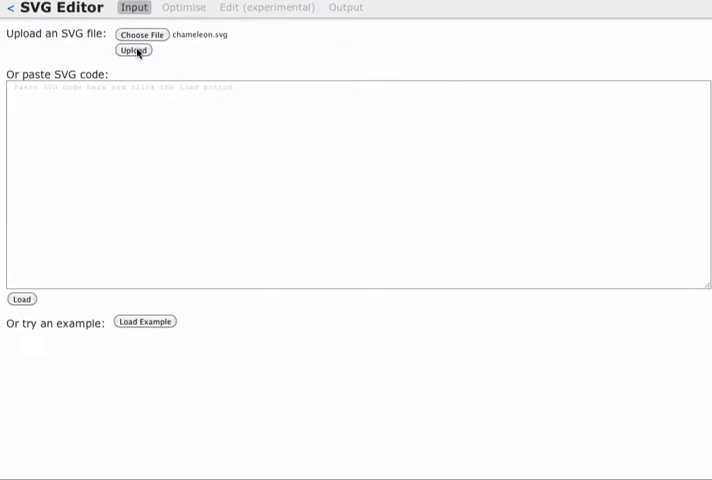
Upload chameleon.svg and settle on Conservative optimisation after Extreme breaks the graphic.
{"action": "left_click", "coordinate": [184, 8]}
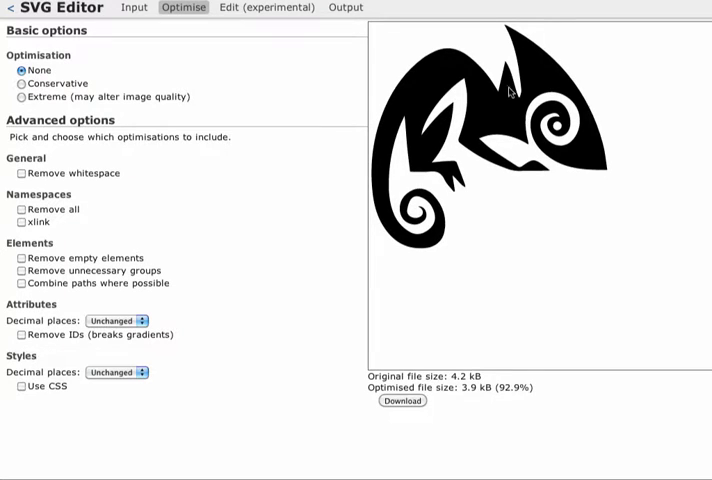
{"action": "mouse_move", "coordinate": [472, 400]}
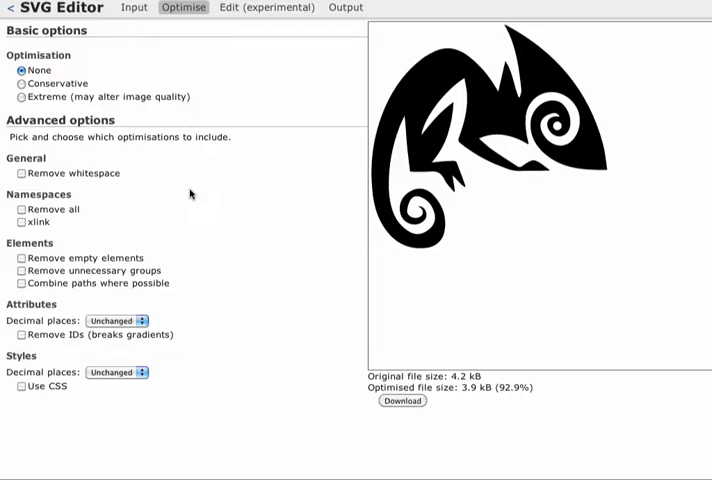
{"action": "mouse_move", "coordinate": [54, 256]}
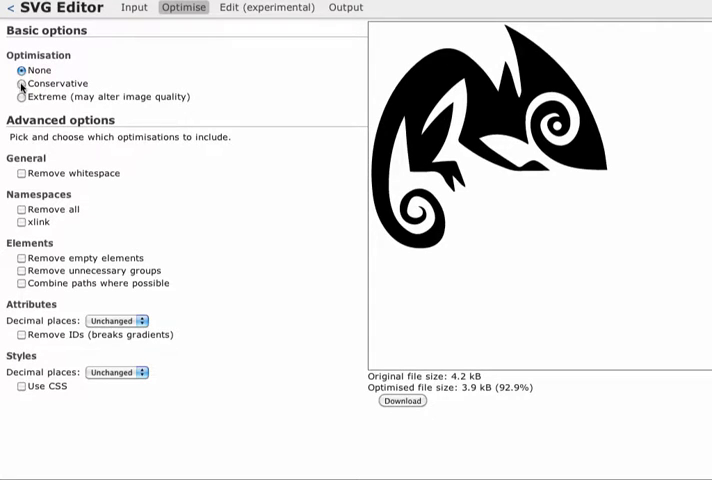
{"action": "left_click", "coordinate": [20, 84]}
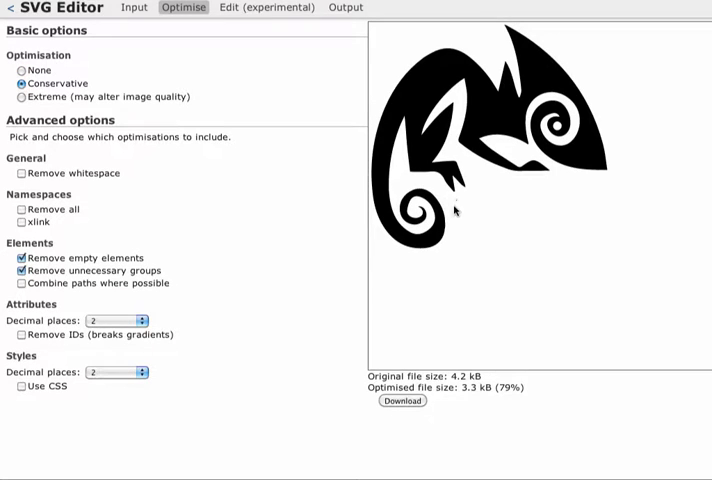
{"action": "mouse_move", "coordinate": [370, 90]}
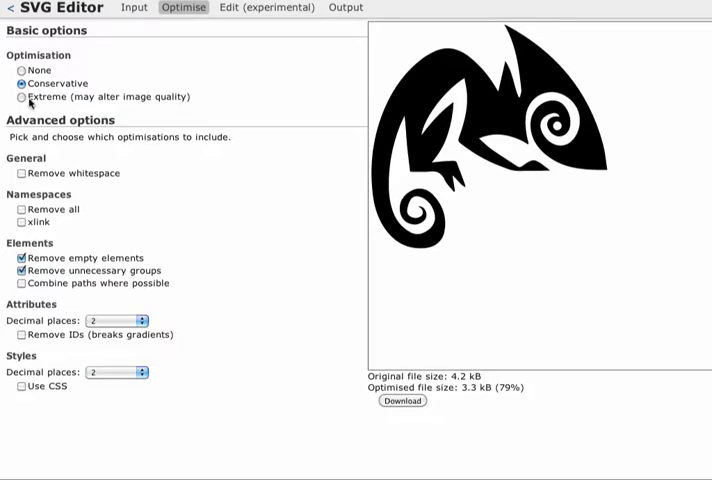
{"action": "left_click", "coordinate": [20, 96]}
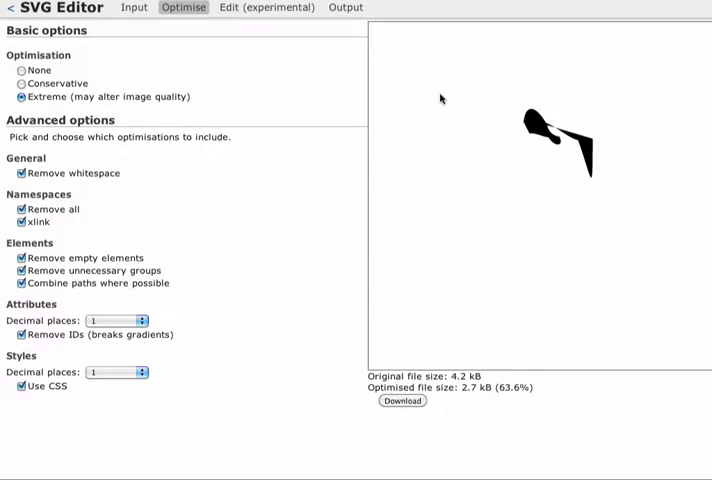
{"action": "left_click", "coordinate": [20, 84]}
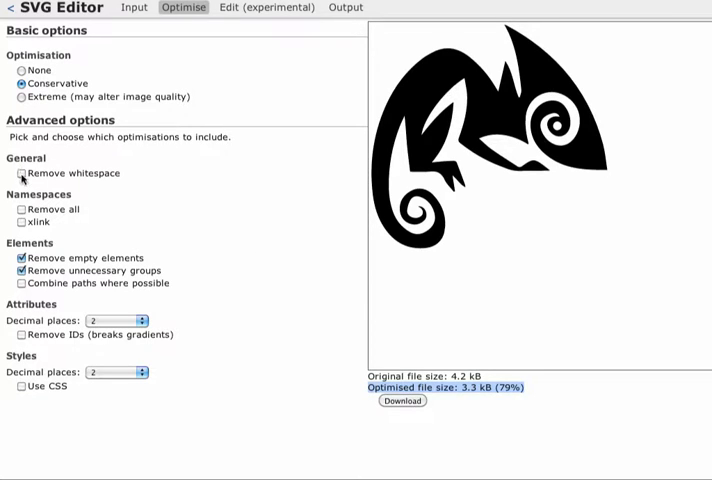
Enable whitespace, namespace, element, ID and CSS cleanup to trim the file to 3.2 kB.
{"action": "left_click", "coordinate": [20, 172]}
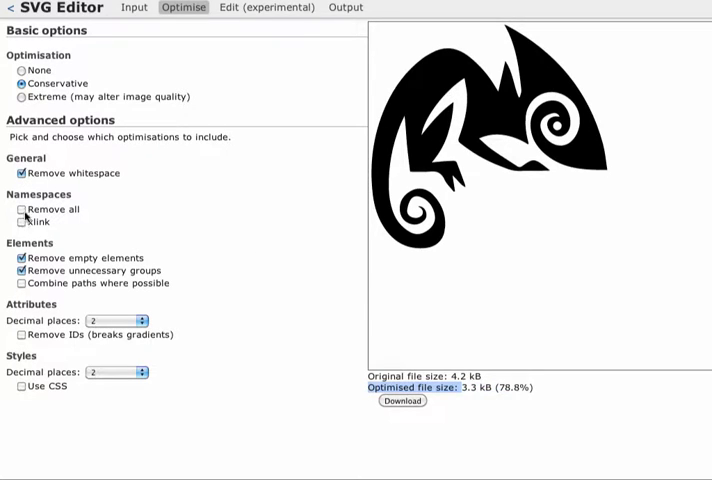
{"action": "left_click", "coordinate": [20, 208]}
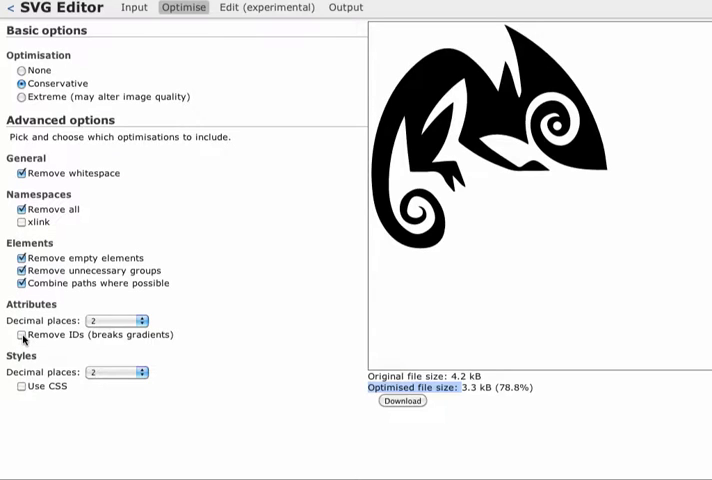
{"action": "left_click", "coordinate": [20, 336]}
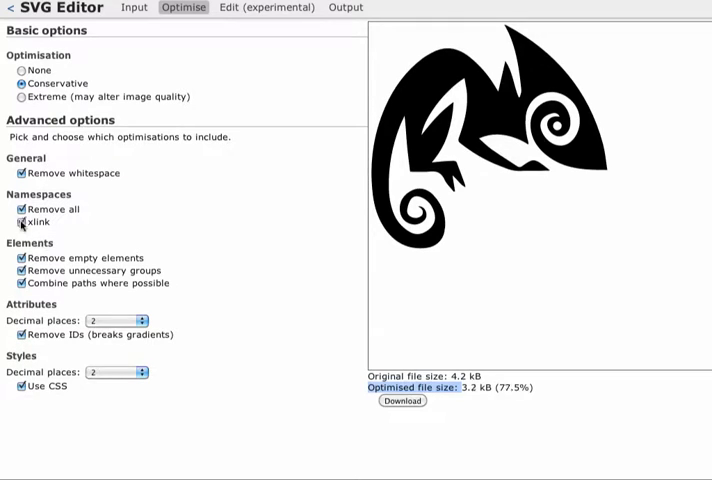
{"action": "left_click", "coordinate": [20, 220]}
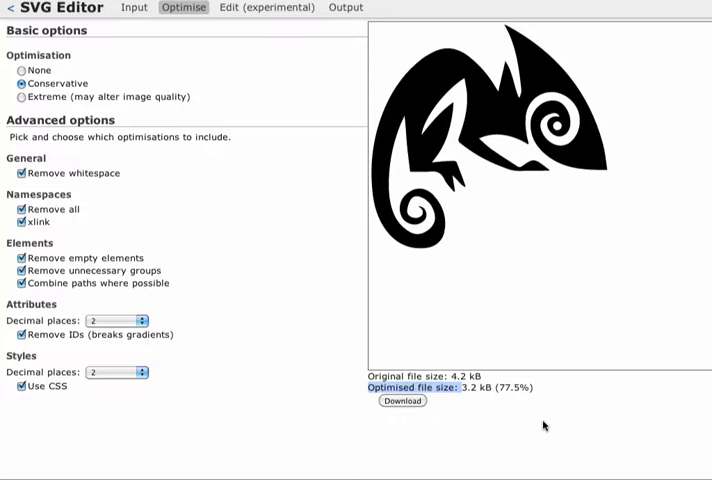
{"action": "mouse_move", "coordinate": [396, 318]}
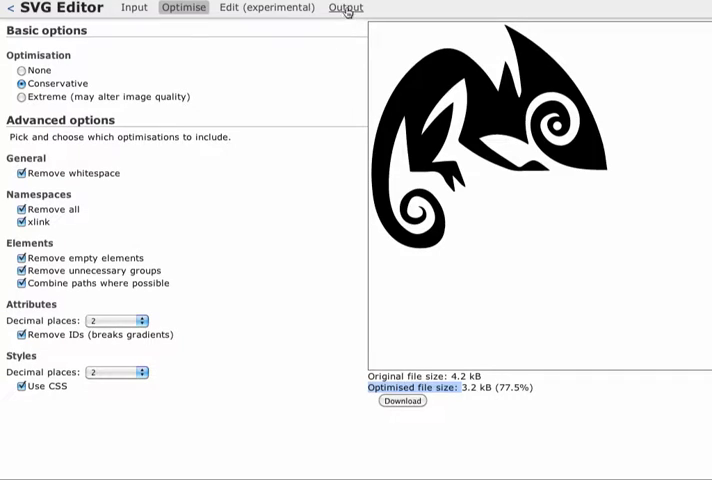
Review the optimised chameleon output code, then return to the Input page for new SVG code.
{"action": "left_click", "coordinate": [344, 8]}
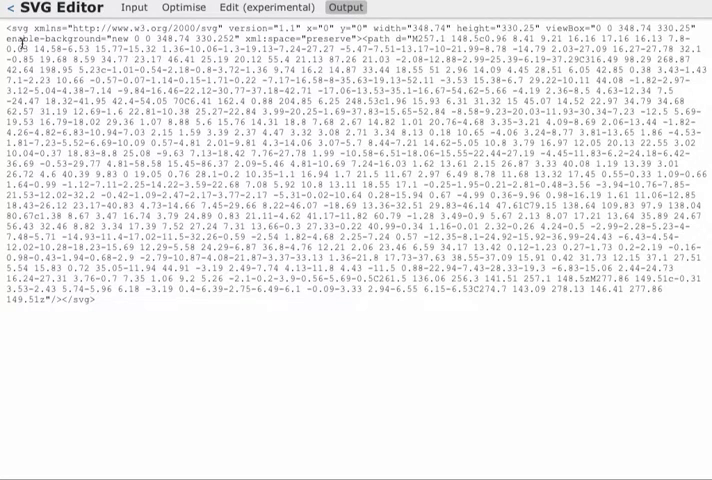
{"action": "left_click", "coordinate": [132, 8]}
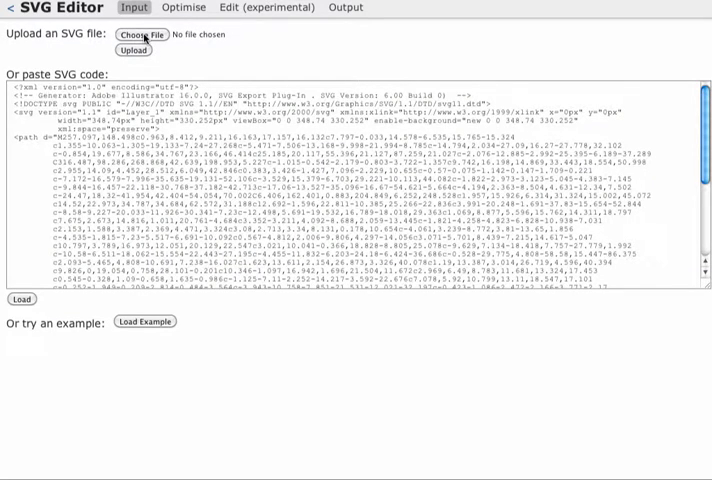
Load the fish SVG, compare Conservative and Extreme, keep level None with whitespace, namespace, ID and CSS cleanups.
{"action": "left_click", "coordinate": [144, 36]}
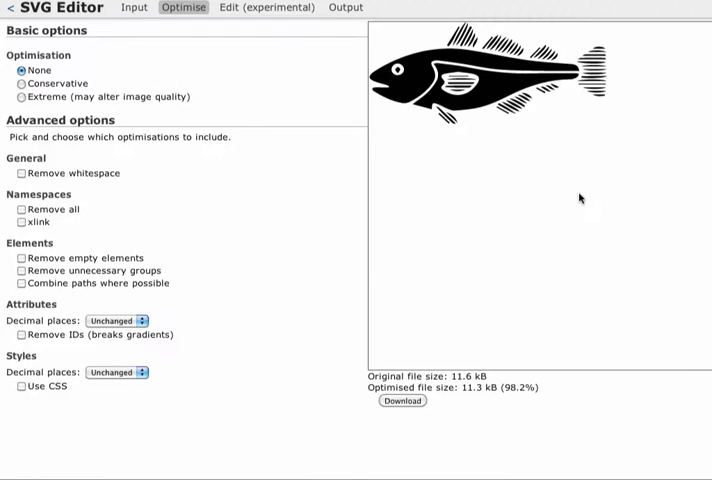
{"action": "mouse_move", "coordinate": [436, 372]}
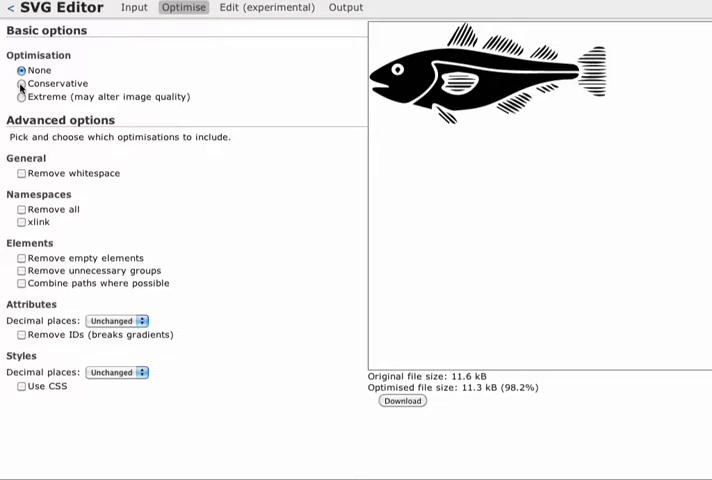
{"action": "left_click", "coordinate": [20, 84]}
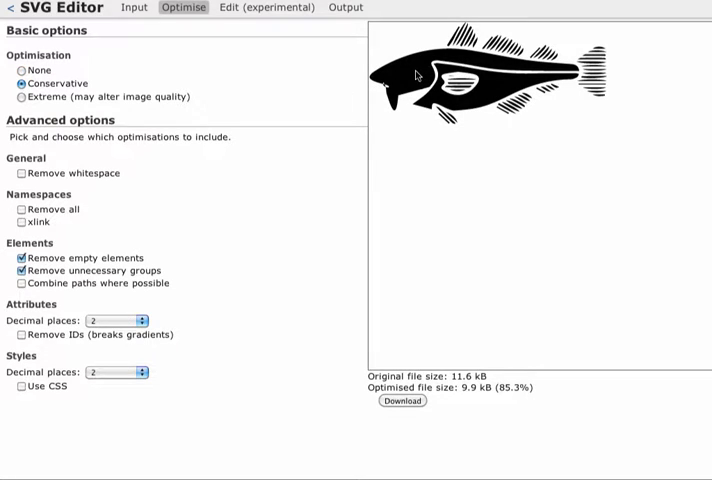
{"action": "left_click", "coordinate": [20, 96]}
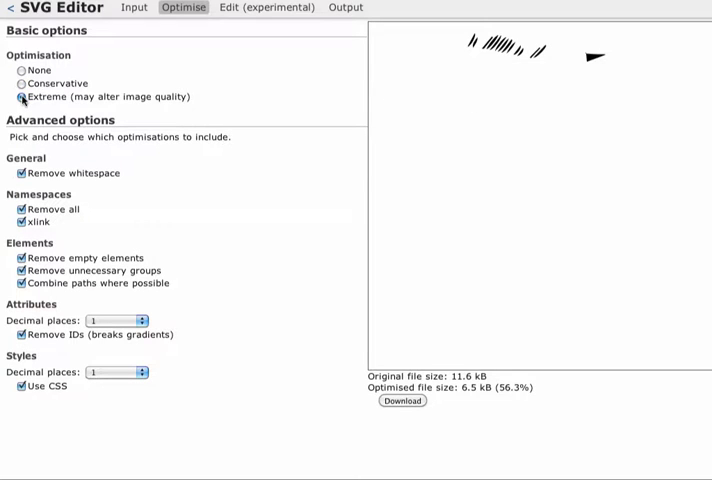
{"action": "left_click", "coordinate": [20, 68]}
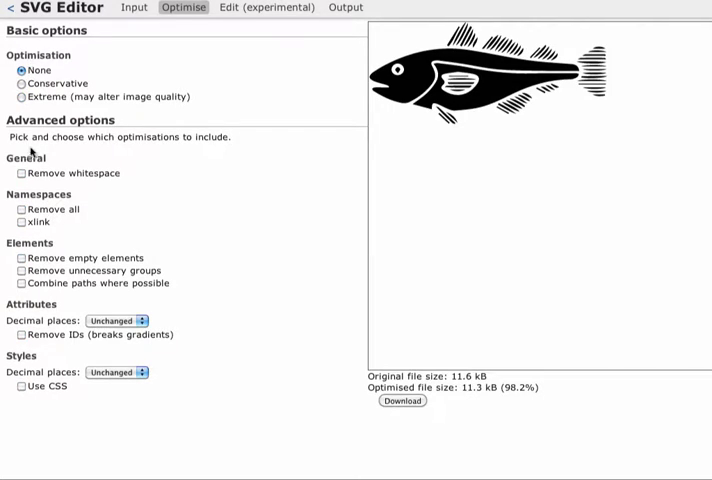
{"action": "mouse_move", "coordinate": [10, 172]}
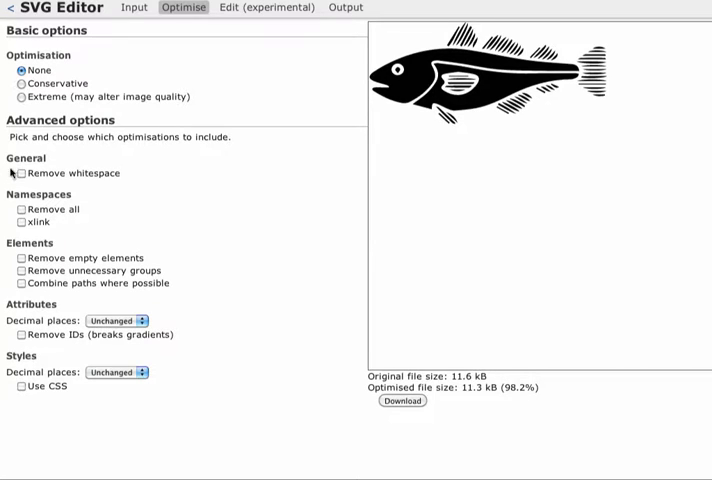
{"action": "left_click", "coordinate": [20, 172]}
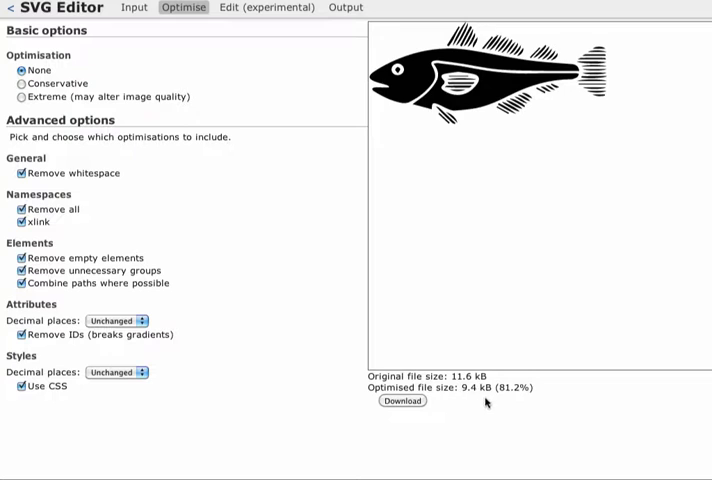
{"action": "mouse_move", "coordinate": [470, 398]}
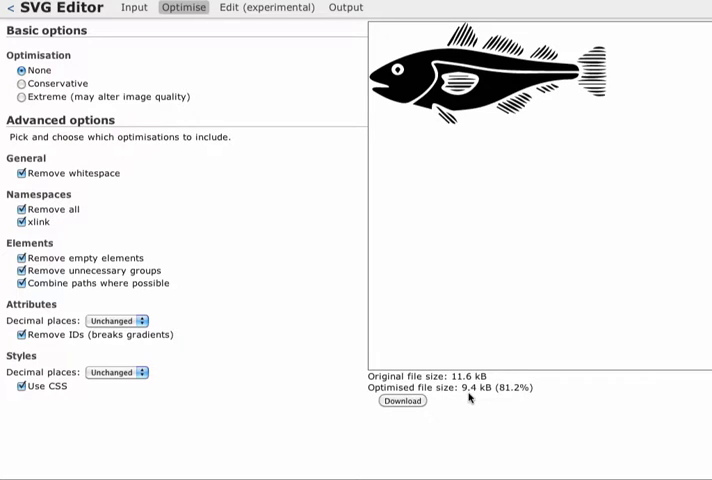
Show the Output view with the optimised fish SVG markup ready to copy.
{"action": "left_click", "coordinate": [344, 8]}
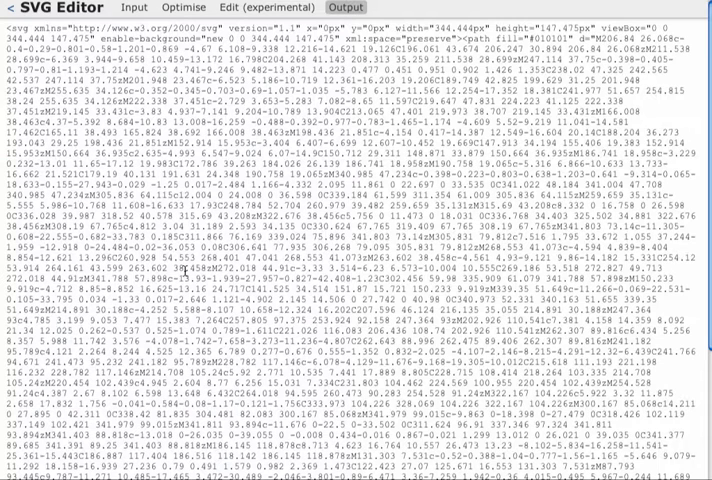
{"action": "scroll", "scroll_direction": "down", "scroll_amount": 3}
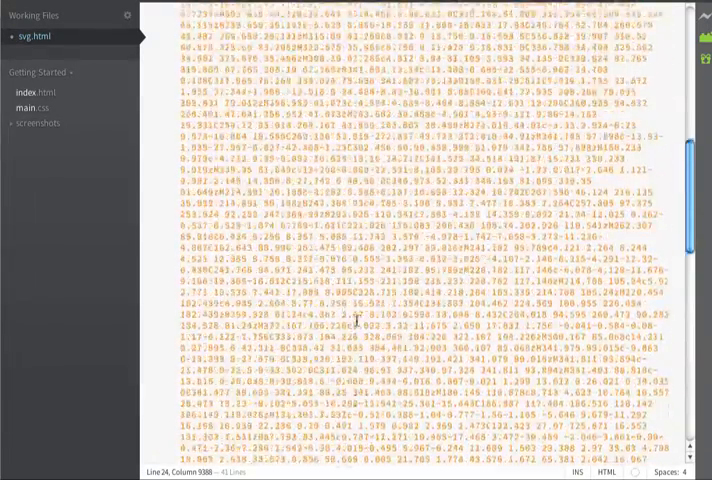
Paste the fish SVG into the codefish div and reuse the codefish class name on the svg tag.
{"action": "scroll", "scroll_direction": "up", "scroll_amount": 3}
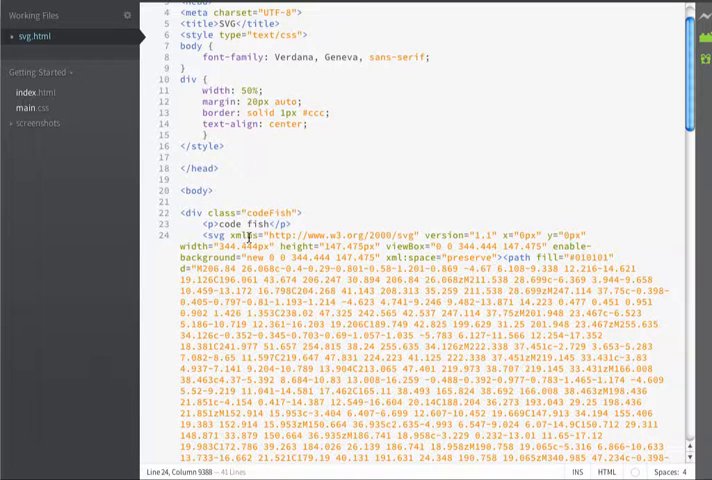
{"action": "mouse_move", "coordinate": [428, 240]}
{"action": "type", "text": " class=\"svgFish"}
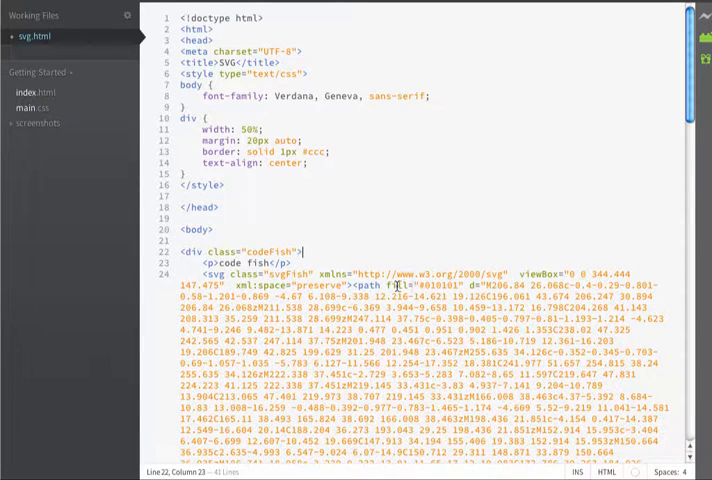
{"action": "double_click", "coordinate": [430, 286]}
{"action": "type", "text": ".codeFish {"}
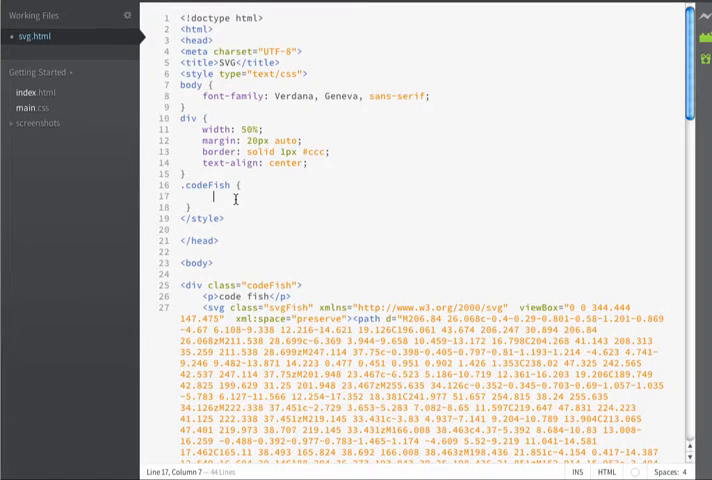
Style .codefish with fill:teal and start a width rule for .svgFish.
{"action": "type", "text": "fill:teal;"}
{"action": "type", "text": ".svgFish {"}
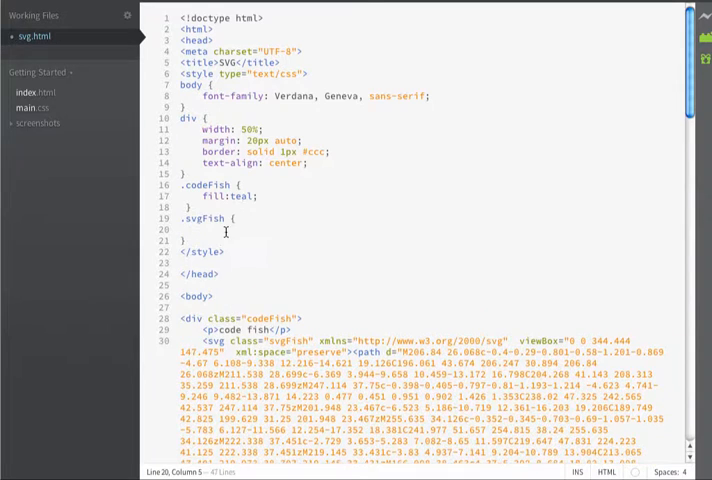
{"action": "type", "text": "width:50%;"}
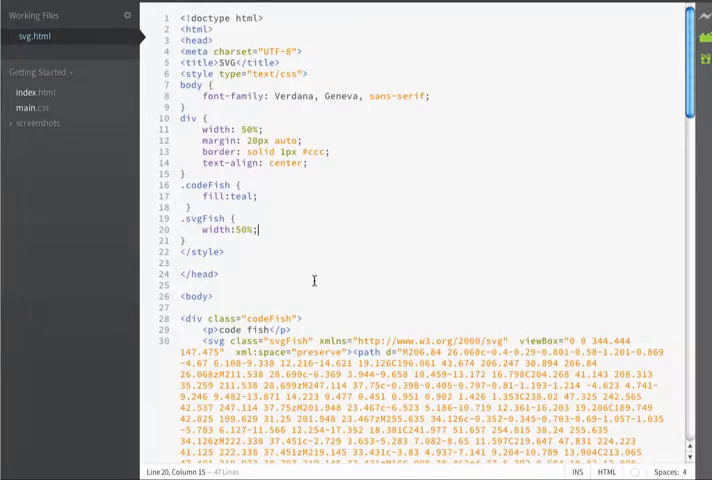
Start an <img src=" tag on a new line under the picFish paragraph.
{"action": "scroll", "scroll_direction": "down", "scroll_amount": 3}
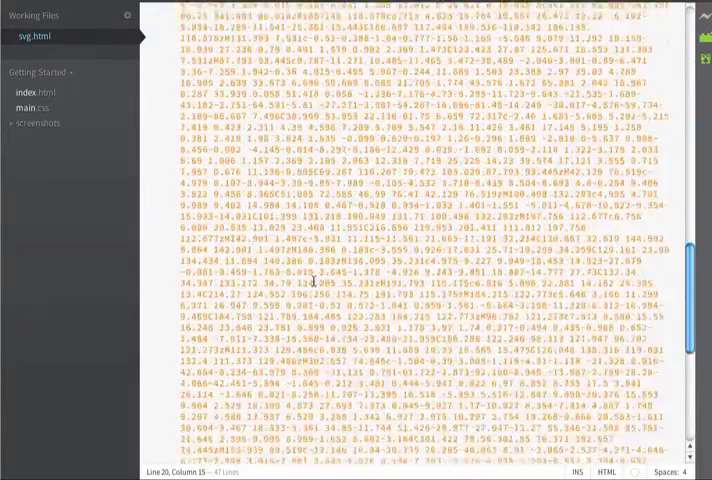
{"action": "scroll", "scroll_direction": "down", "scroll_amount": 3}
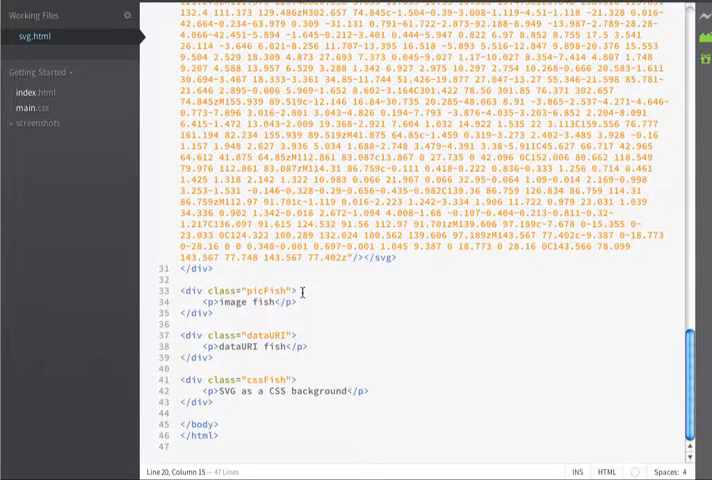
{"action": "key", "text": "enter"}
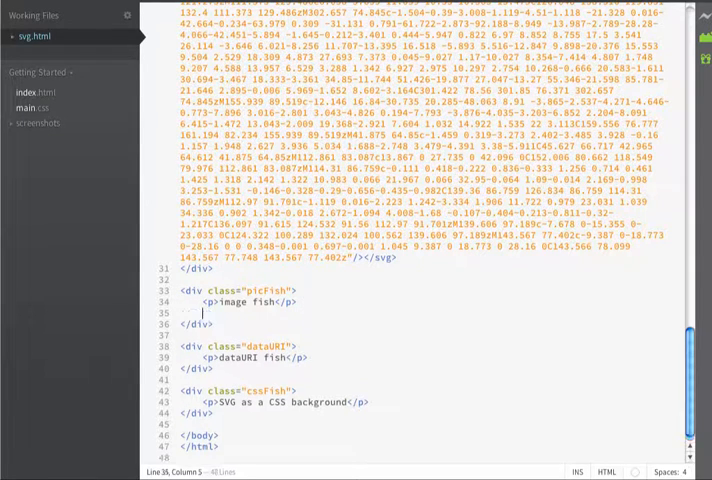
{"action": "type", "text": "<img"}
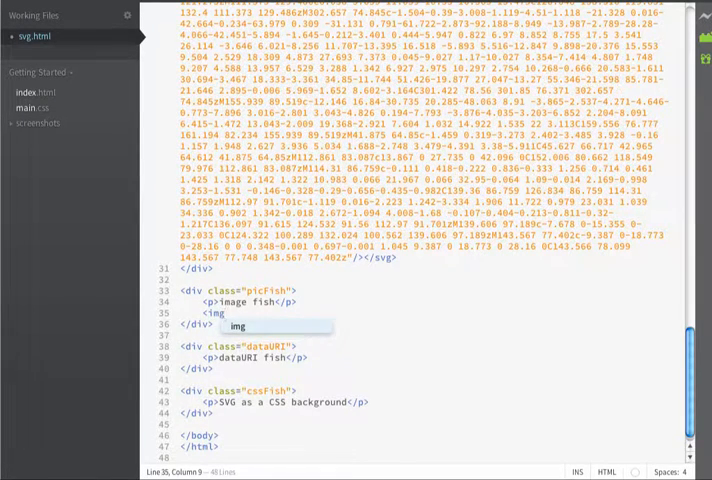
{"action": "type", "text": "src=\""}
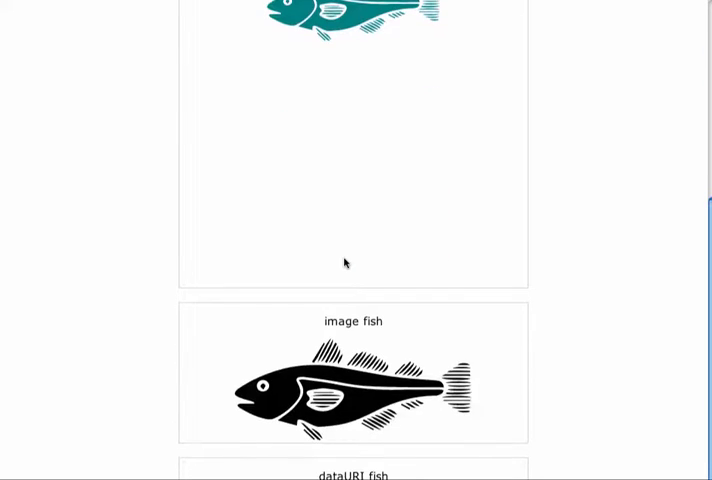
{"action": "mouse_move", "coordinate": [300, 398]}
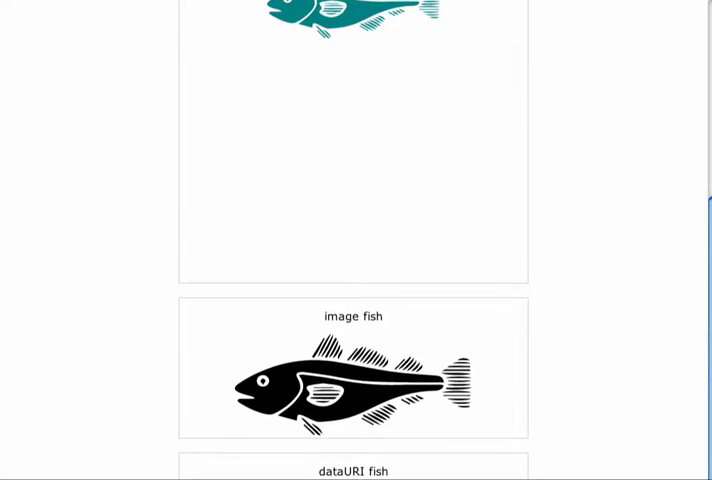
Scroll the Chrome preview to check the teal inline fish and black image fish.
{"action": "scroll", "scroll_direction": "down", "scroll_amount": 3}
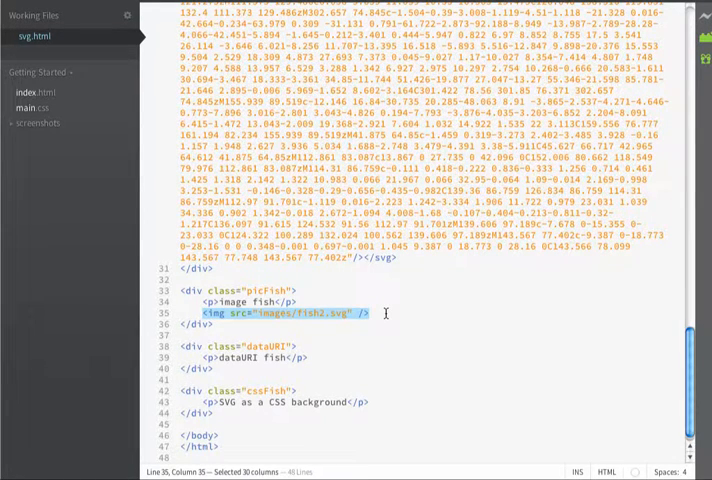
Scroll the Mobilefish.com page down to the empty base64 encoder and decoder form.
{"action": "scroll", "scroll_direction": "up", "scroll_amount": 3}
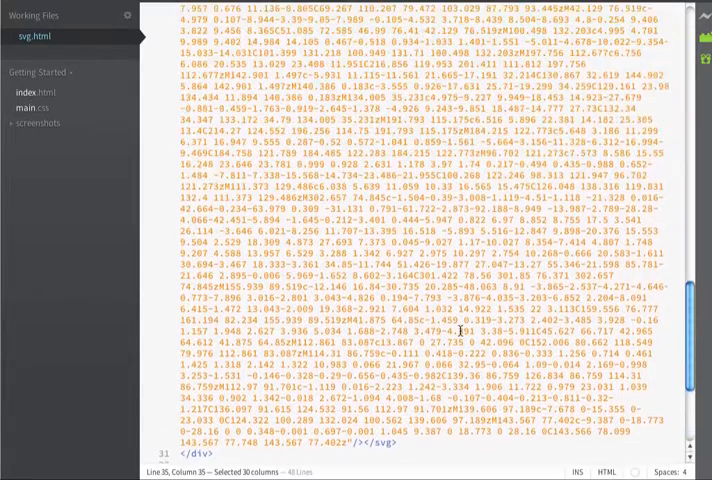
{"action": "scroll", "scroll_direction": "down", "scroll_amount": 3}
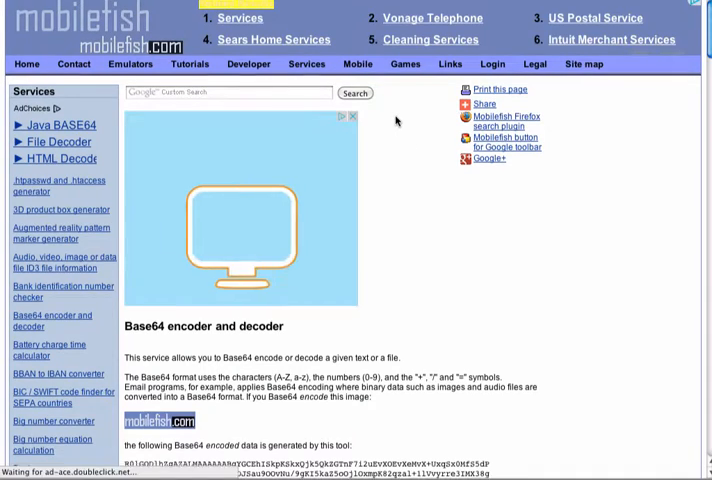
{"action": "scroll", "scroll_direction": "down", "scroll_amount": 3}
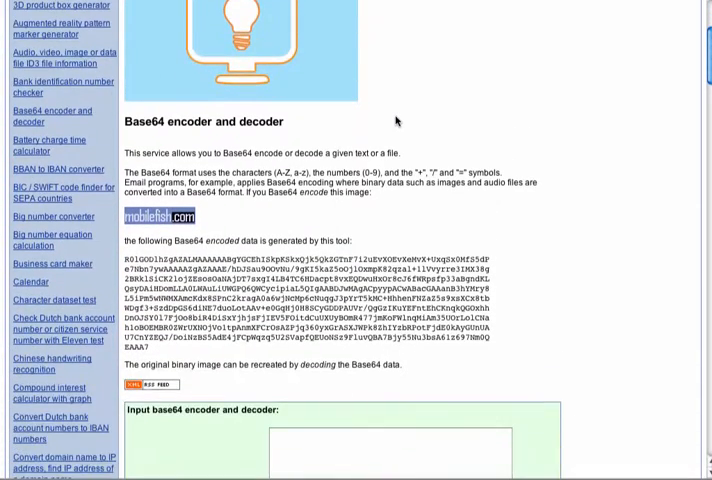
{"action": "scroll", "scroll_direction": "down", "scroll_amount": 3}
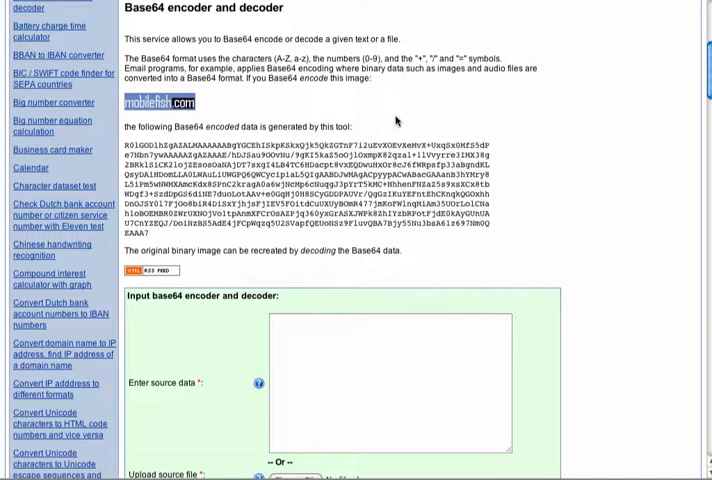
{"action": "mouse_move", "coordinate": [296, 300]}
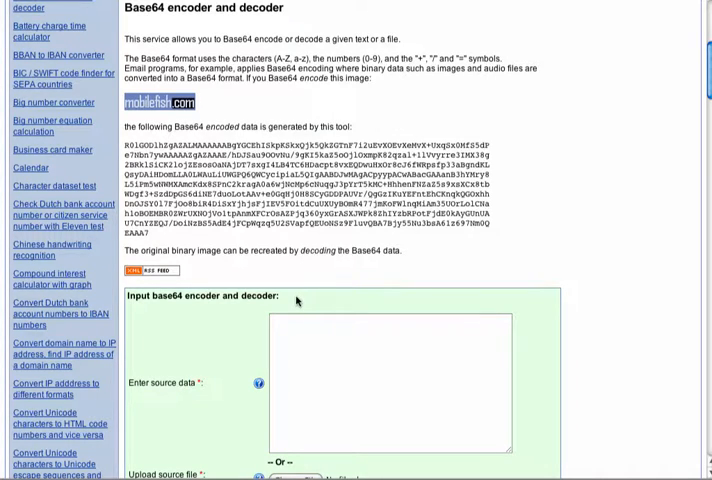
{"action": "scroll", "scroll_direction": "down", "scroll_amount": 3}
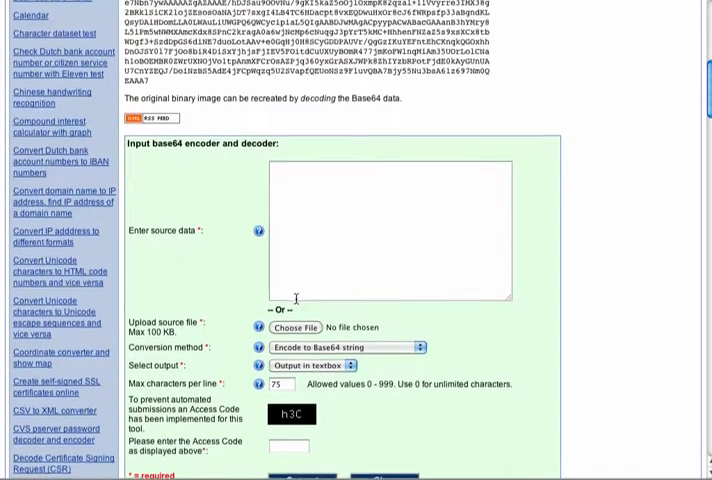
{"action": "scroll", "scroll_direction": "down", "scroll_amount": 3}
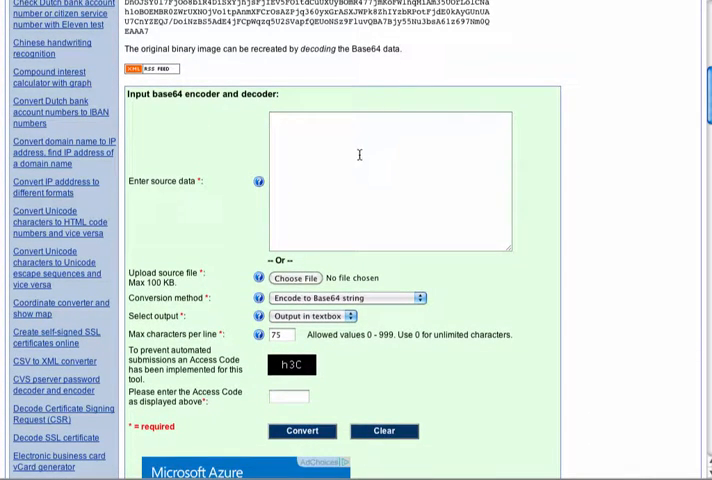
{"action": "mouse_move", "coordinate": [300, 136]}
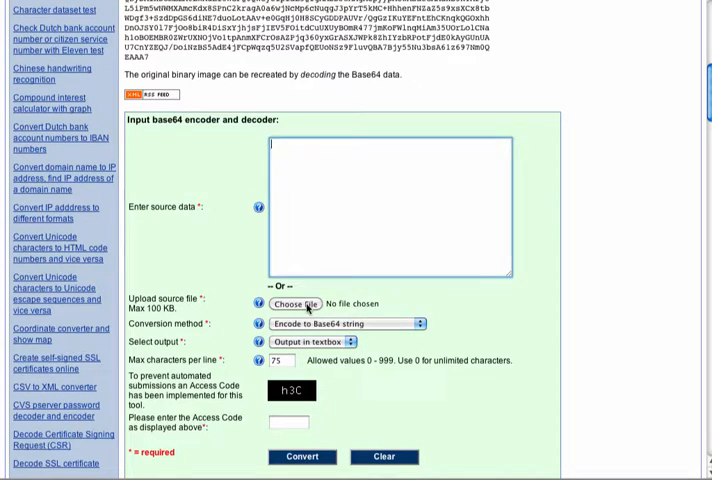
Choose fish2.svg, enter access code 'h3', convert it and scroll to the Base64 output.
{"action": "left_click", "coordinate": [292, 304]}
{"action": "type", "text": "999"}
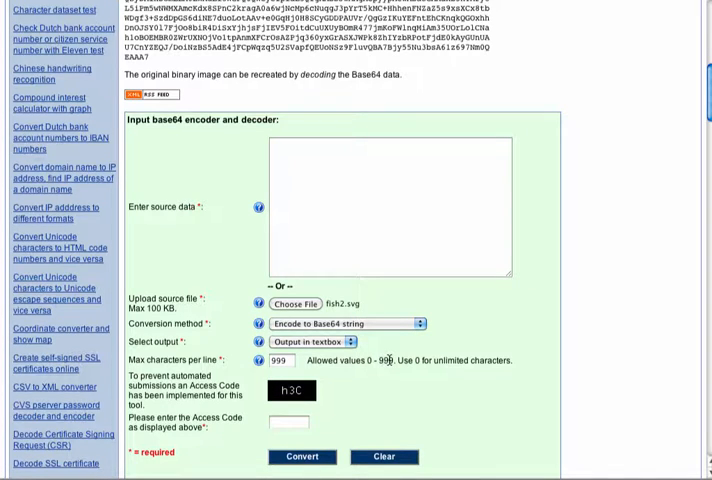
{"action": "left_click", "coordinate": [290, 424]}
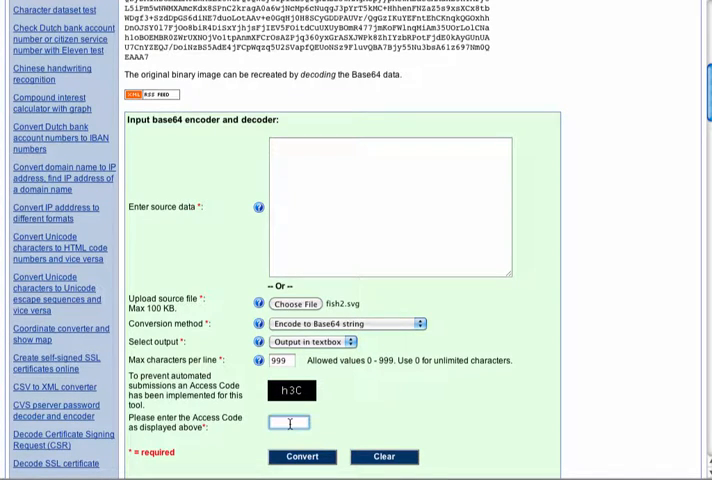
{"action": "type", "text": "h3C"}
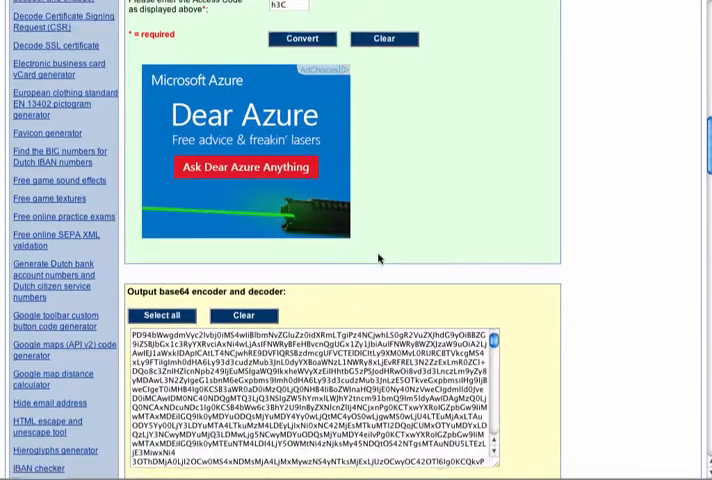
{"action": "scroll", "scroll_direction": "down", "scroll_amount": 3}
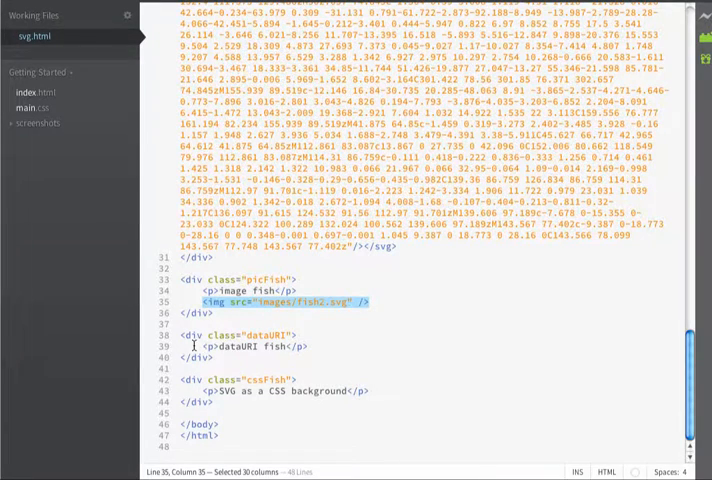
Begin an img tag under dataURI fish with src="data:image/svg+xml;base64,".
{"action": "left_click", "coordinate": [320, 346]}
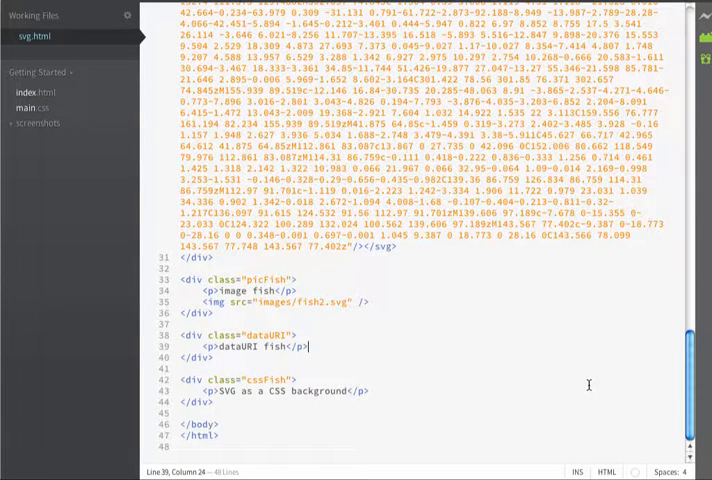
{"action": "type", "text": "img"}
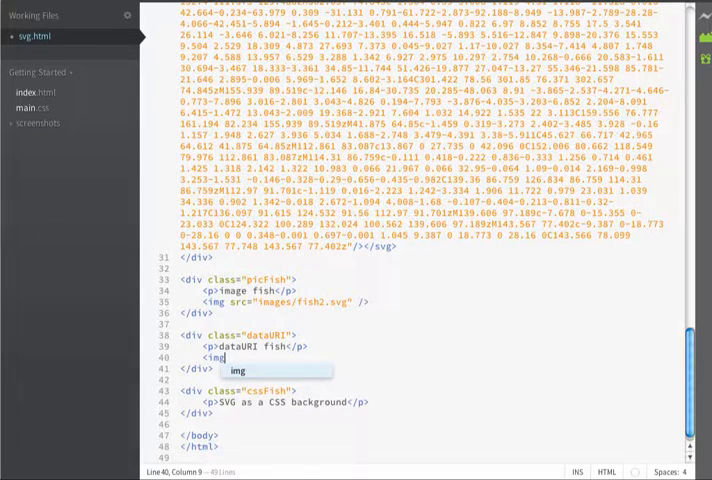
{"action": "type", "text": "src"}
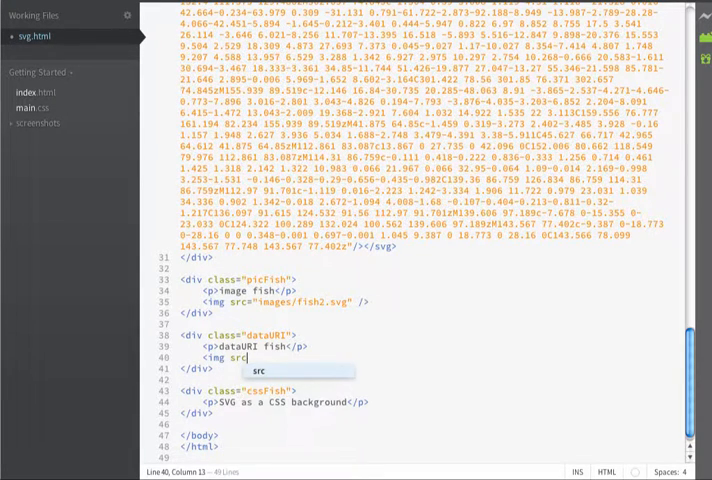
{"action": "type", "text": "\"data:image/svg+xml"}
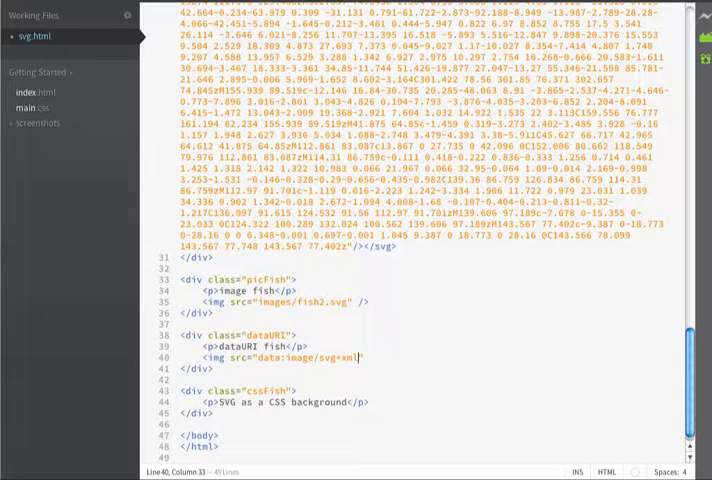
{"action": "type", "text": ";base"}
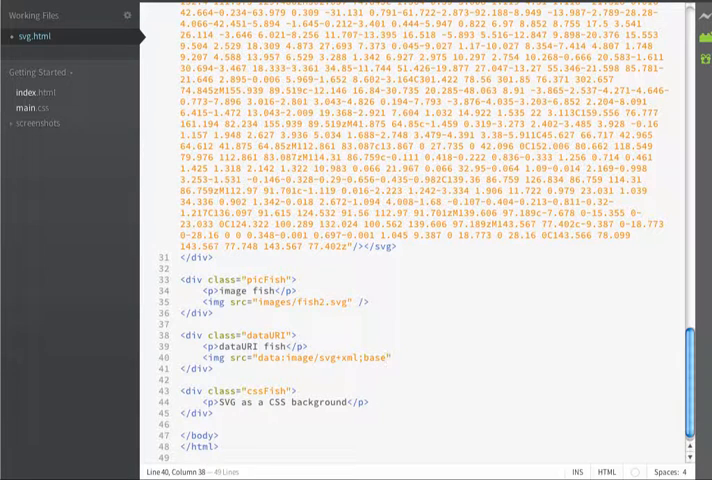
{"action": "type", "text": "64,"}
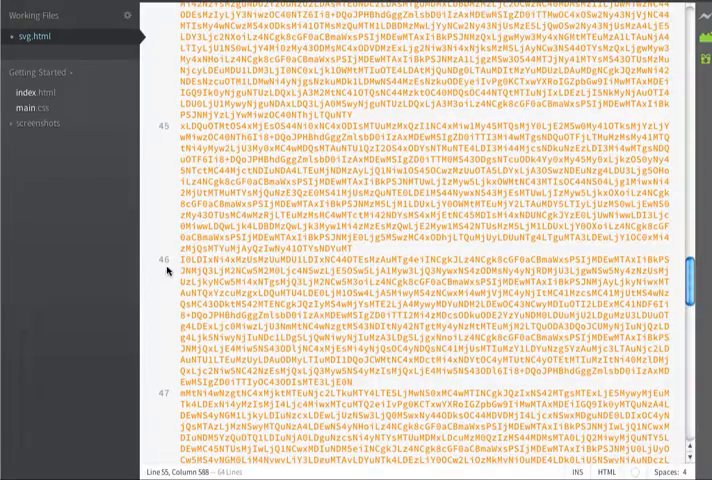
Paste the Base64 fish string into the src and close the img tag with " />.
{"action": "scroll", "scroll_direction": "up", "scroll_amount": 3}
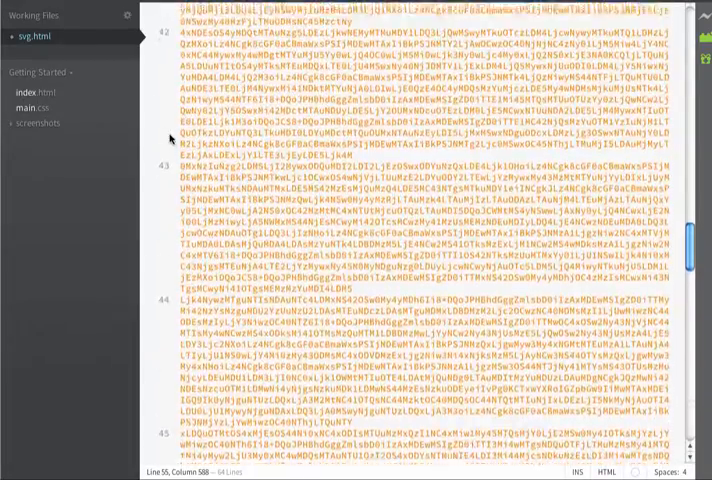
{"action": "scroll", "scroll_direction": "up", "scroll_amount": 3}
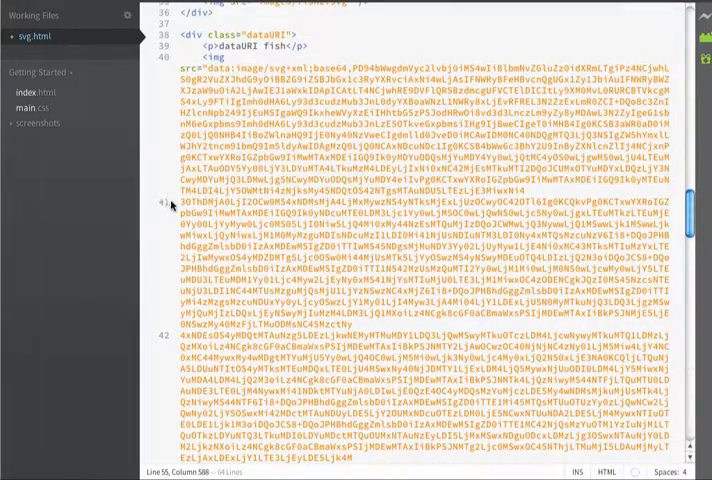
{"action": "left_click", "coordinate": [178, 204]}
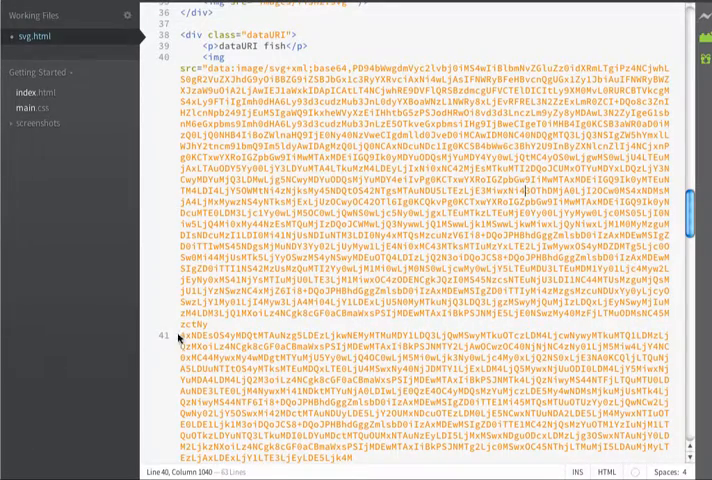
{"action": "scroll", "scroll_direction": "up", "scroll_amount": 3}
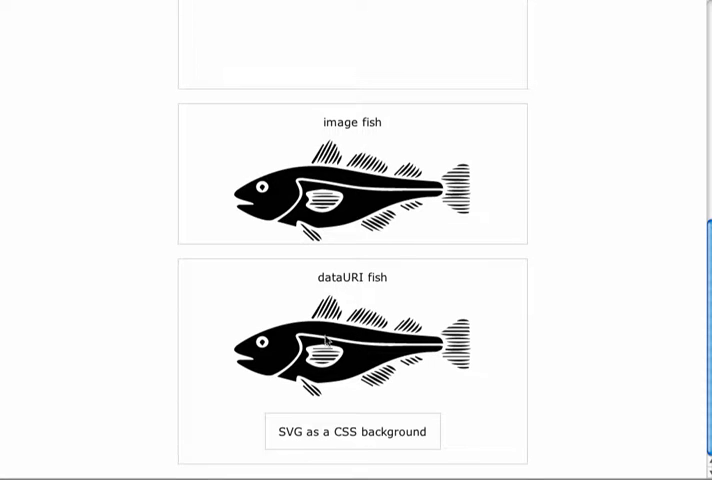
{"action": "mouse_move", "coordinate": [372, 206]}
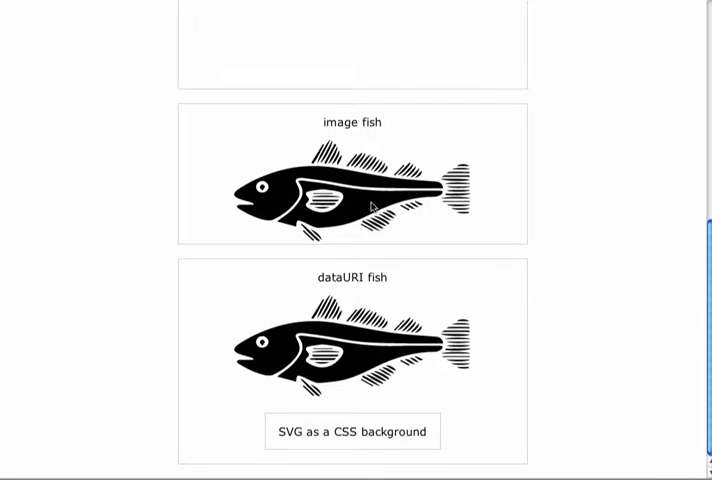
{"action": "mouse_move", "coordinate": [376, 250]}
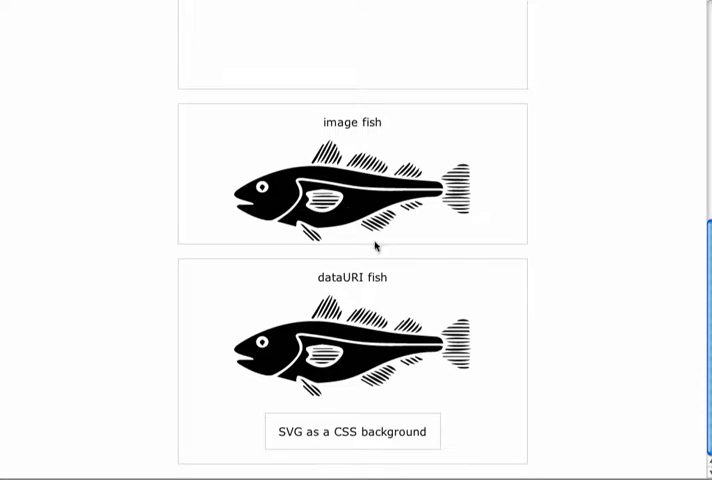
{"action": "mouse_move", "coordinate": [444, 198]}
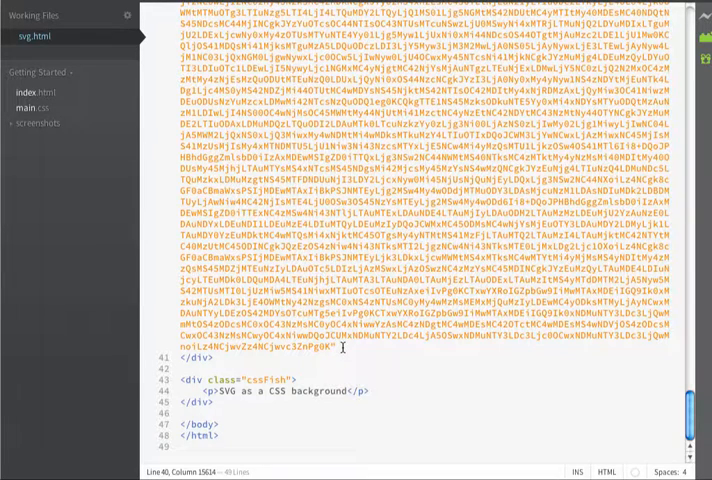
{"action": "type", "text": "/>"}
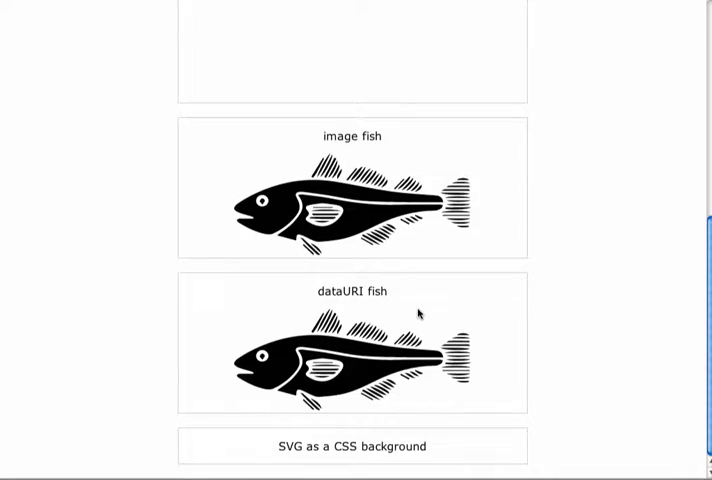
{"action": "mouse_move", "coordinate": [622, 284]}
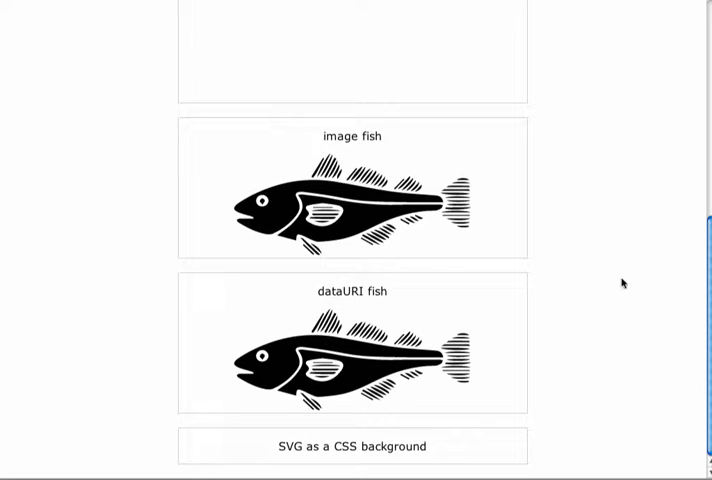
{"action": "mouse_move", "coordinate": [550, 288]}
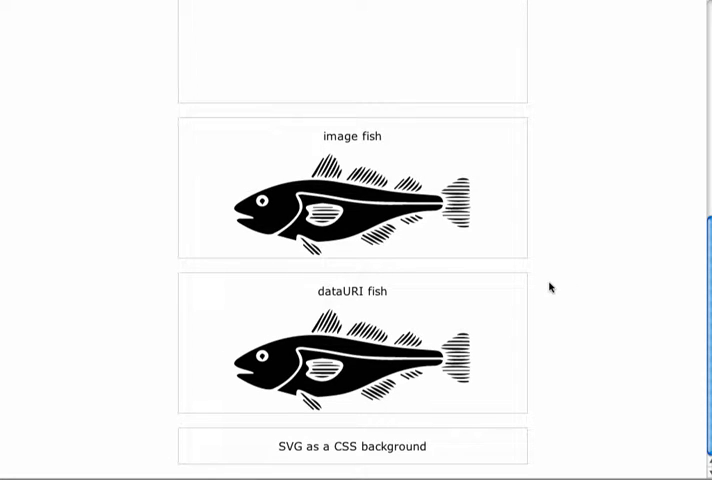
{"action": "mouse_move", "coordinate": [548, 288]}
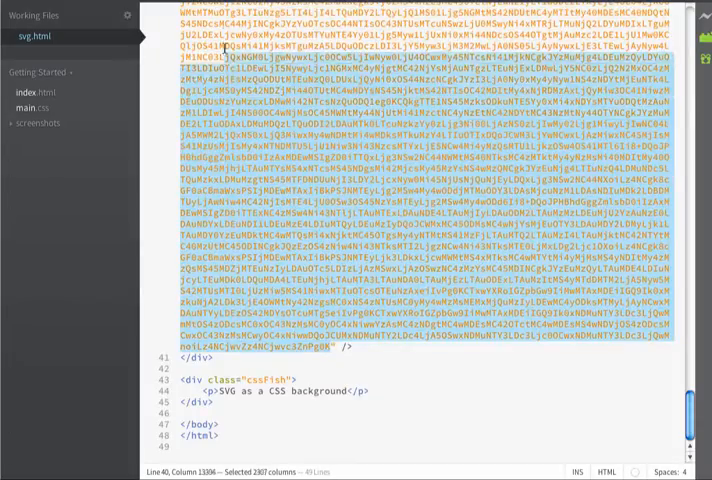
Write a .cssFish rule with background: url(fish Base64 data) no-repeat in the style block.
{"action": "scroll", "scroll_direction": "down", "scroll_amount": 3}
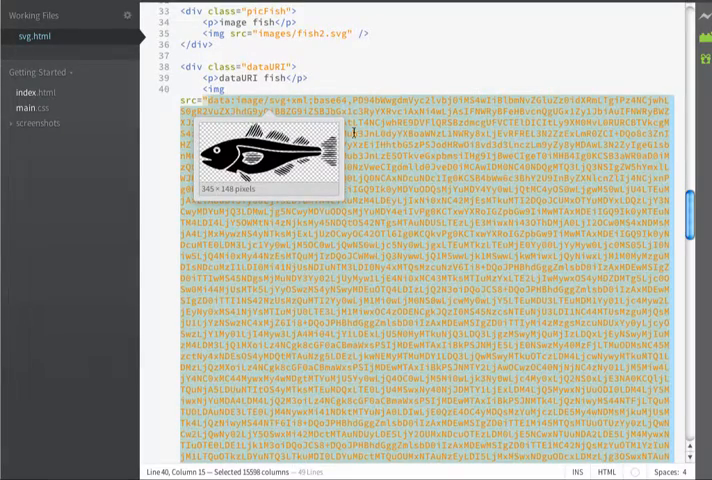
{"action": "scroll", "scroll_direction": "up", "scroll_amount": 3}
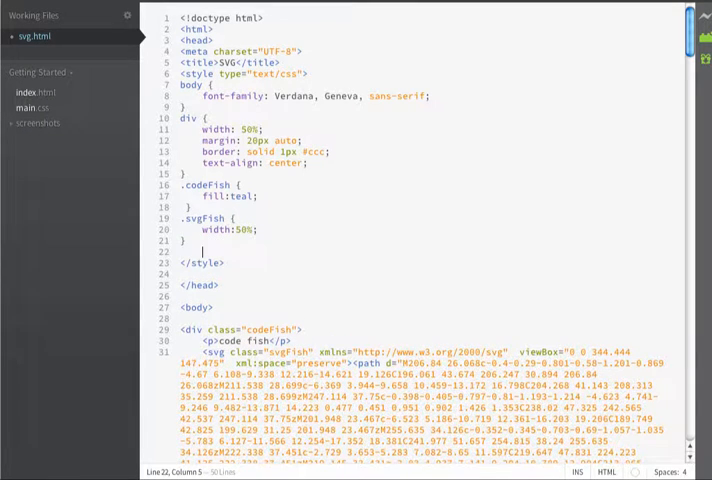
{"action": "type", "text": ".ccs"}
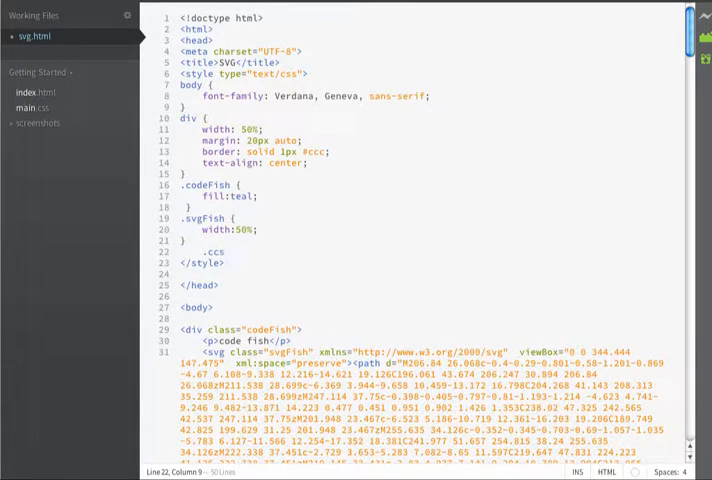
{"action": "type", "text": "Fish {"}
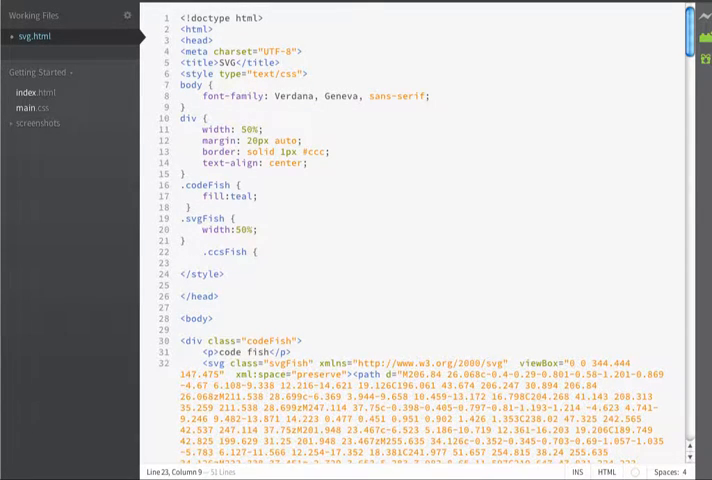
{"action": "type", "text": "bac"}
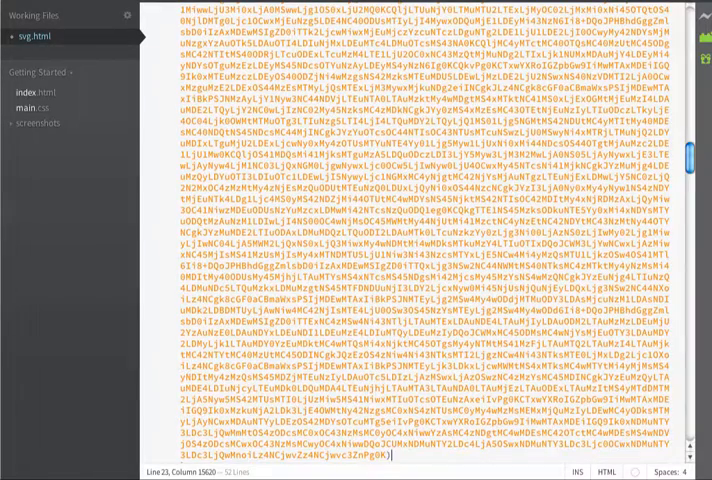
{"action": "type", "text": "no"}
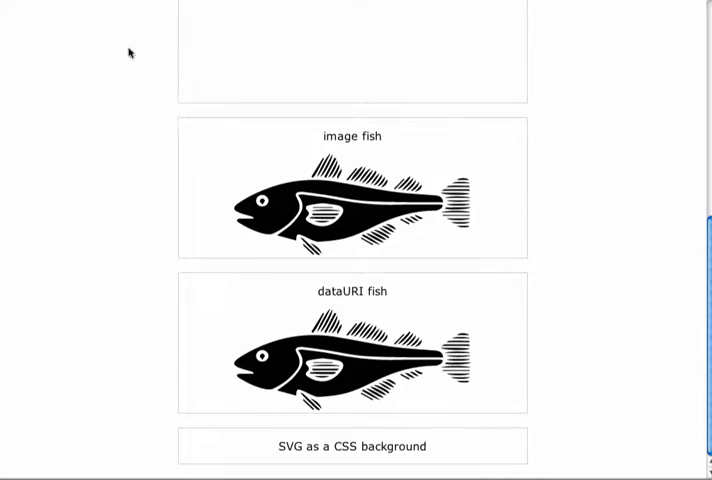
{"action": "mouse_move", "coordinate": [668, 452]}
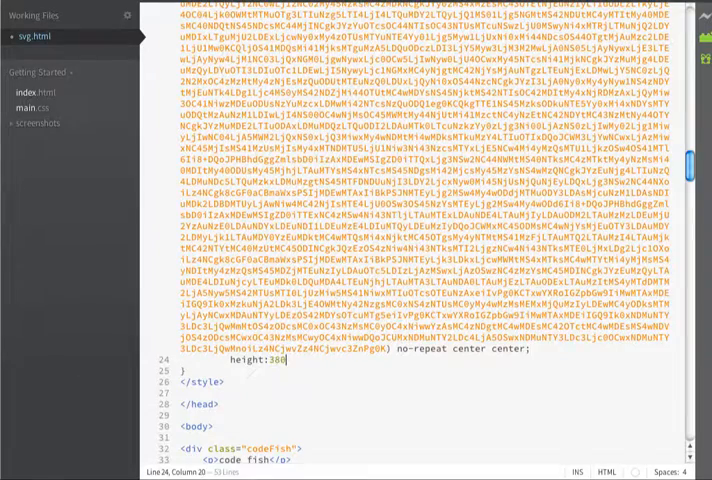
Add height:300px; to the fish rule after the background declaration.
{"action": "scroll", "scroll_direction": "up", "scroll_amount": 3}
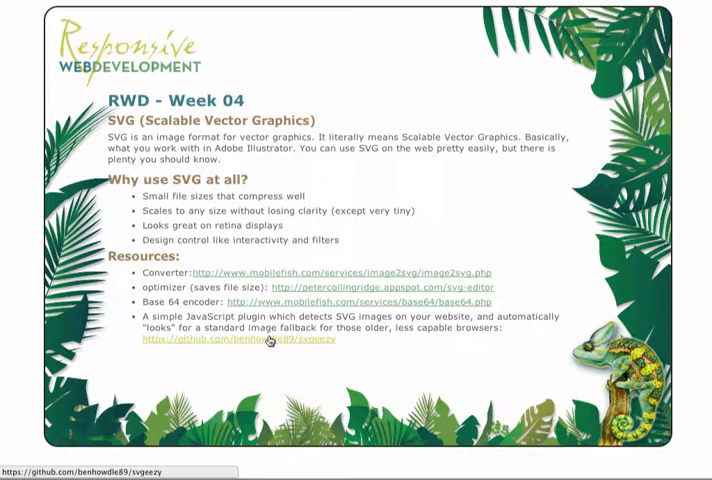
Read the SVGeezy GitHub README's Installing and Use sections from the course page link.
{"action": "left_click", "coordinate": [242, 340]}
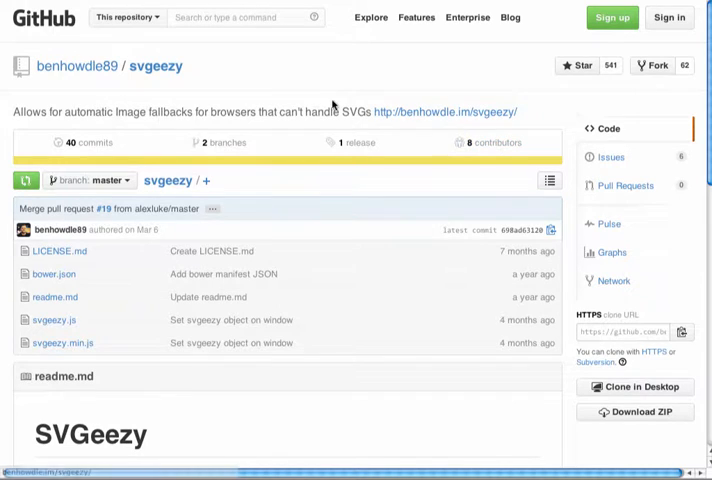
{"action": "mouse_move", "coordinate": [294, 80]}
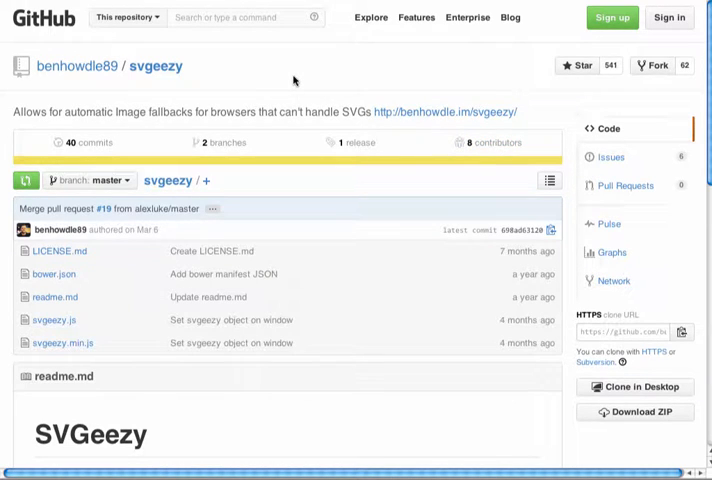
{"action": "mouse_move", "coordinate": [284, 160]}
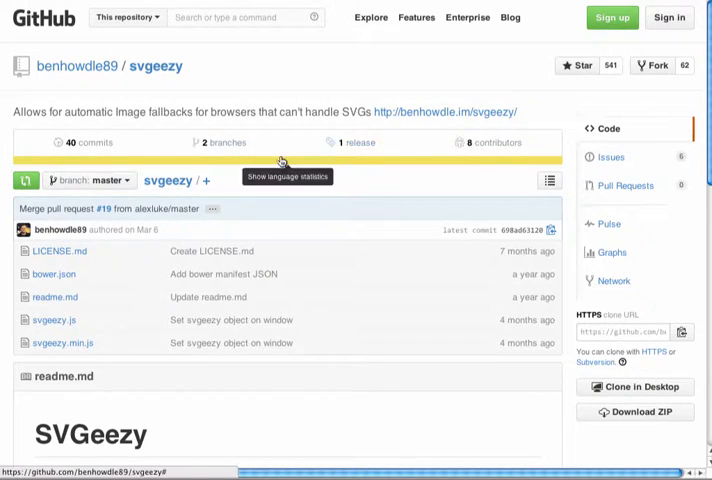
{"action": "mouse_move", "coordinate": [244, 80]}
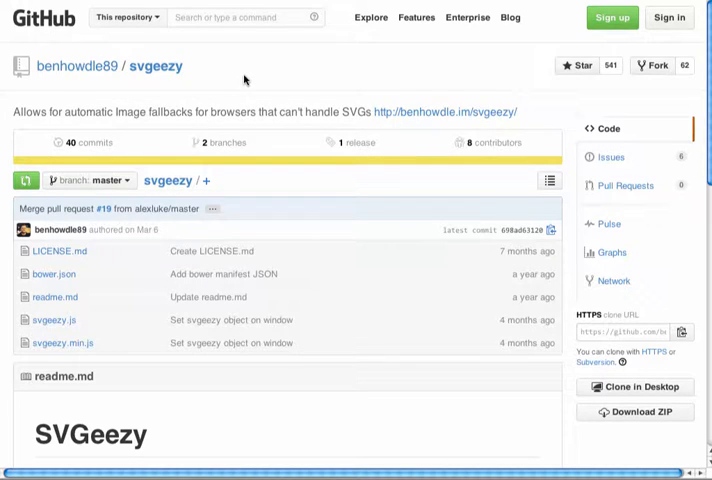
{"action": "scroll", "scroll_direction": "down", "scroll_amount": 3}
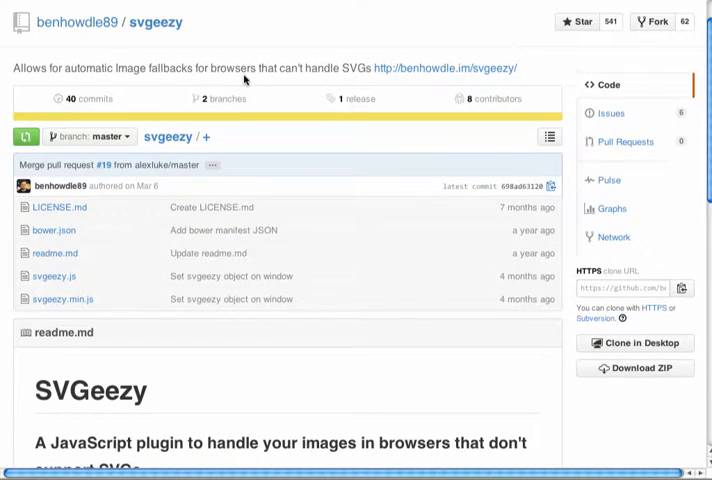
{"action": "scroll", "scroll_direction": "down", "scroll_amount": 3}
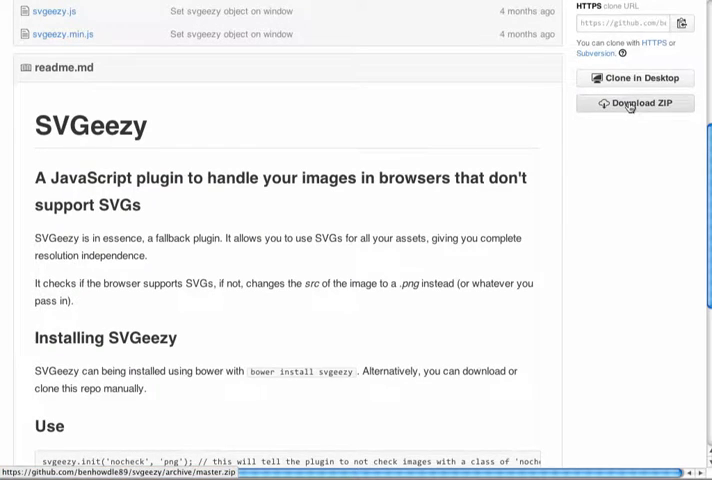
{"action": "mouse_move", "coordinate": [636, 104]}
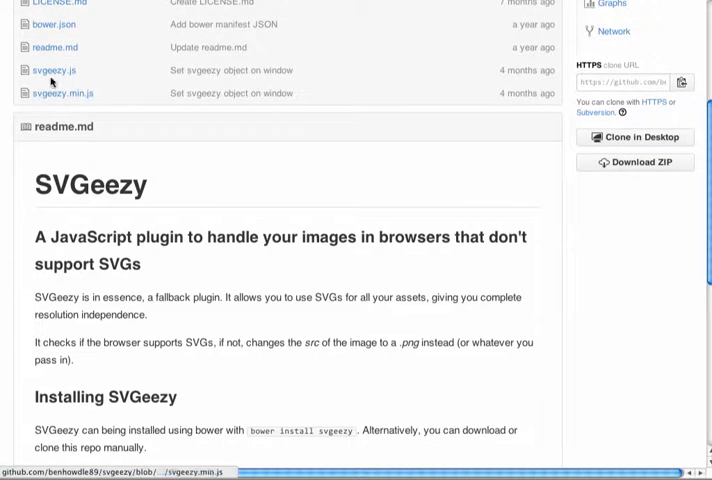
{"action": "mouse_move", "coordinate": [58, 92]}
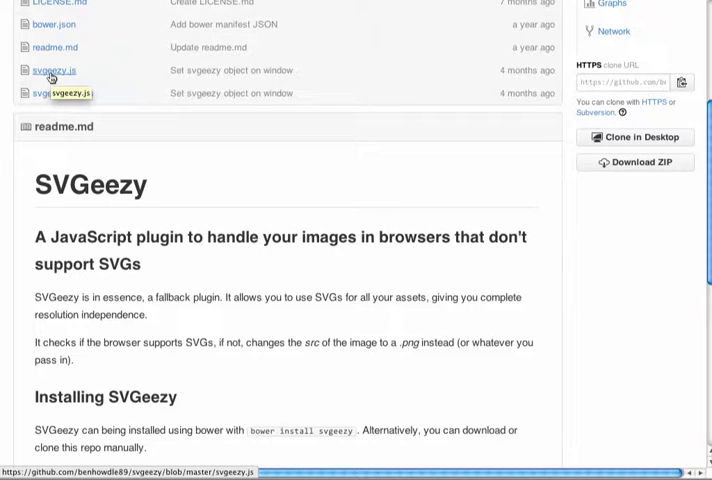
{"action": "scroll", "scroll_direction": "down", "scroll_amount": 3}
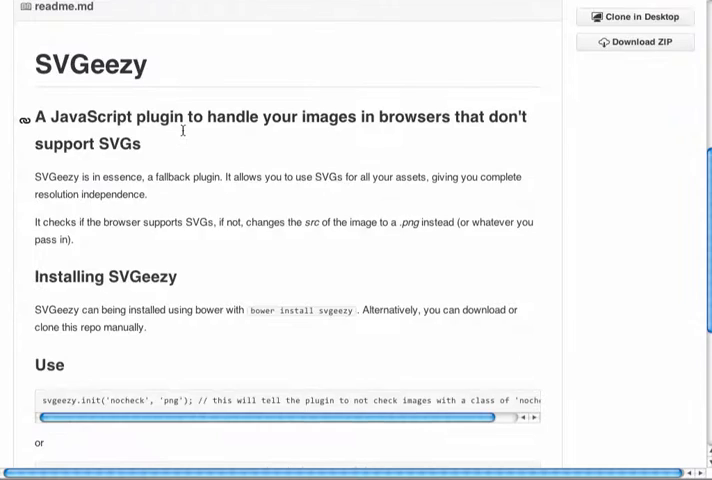
{"action": "scroll", "scroll_direction": "down", "scroll_amount": 3}
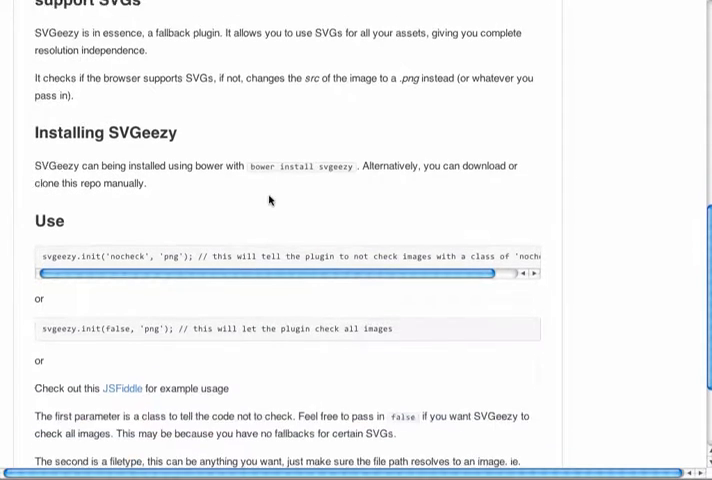
{"action": "scroll", "scroll_direction": "down", "scroll_amount": 3}
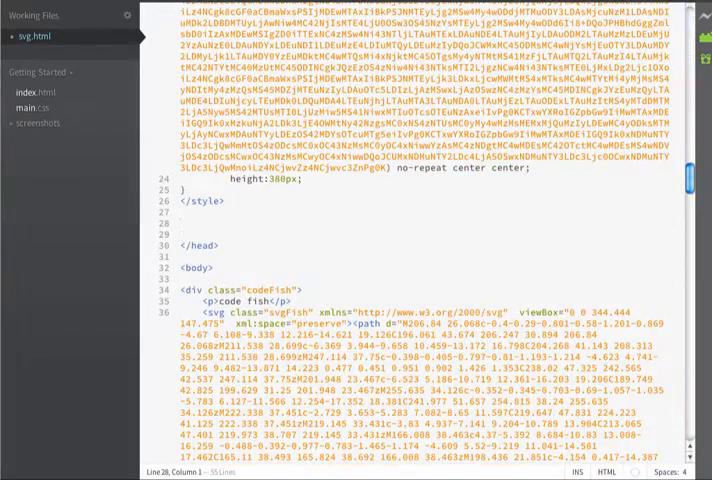
Add a script tag loading scripts/svgeezy.js with type text/javascript.
{"action": "type", "text": "<script"}
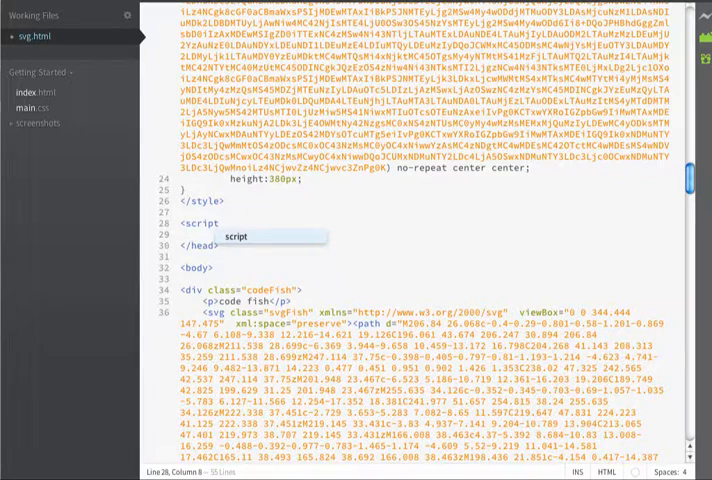
{"action": "type", "text": "src=\"scripts/"}
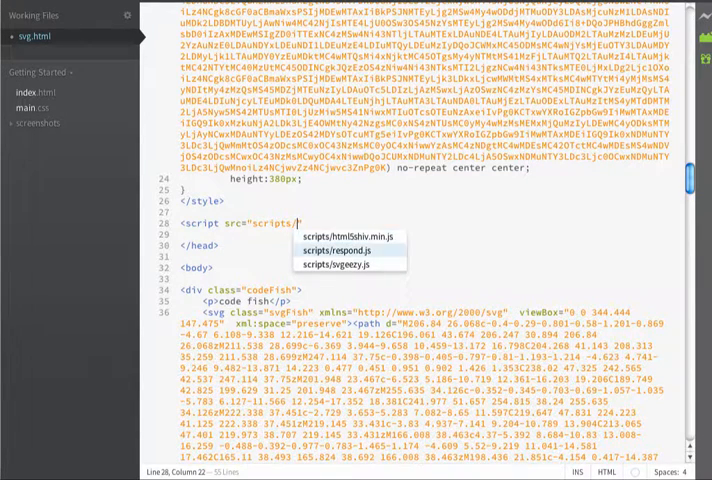
{"action": "left_click", "coordinate": [350, 264]}
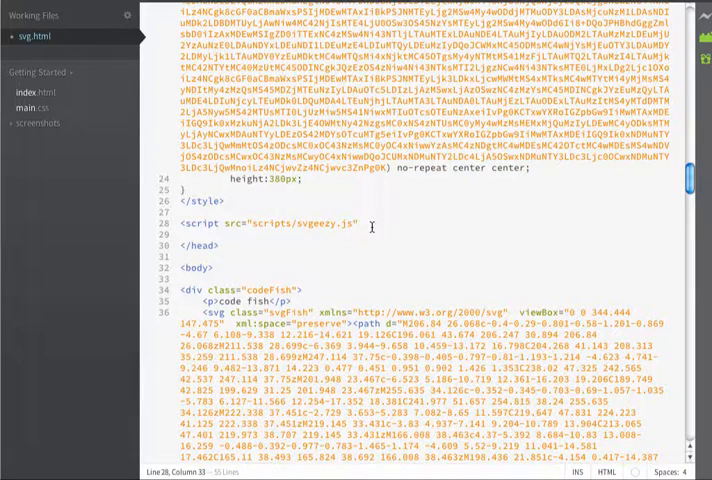
{"action": "type", "text": "type=\"\""}
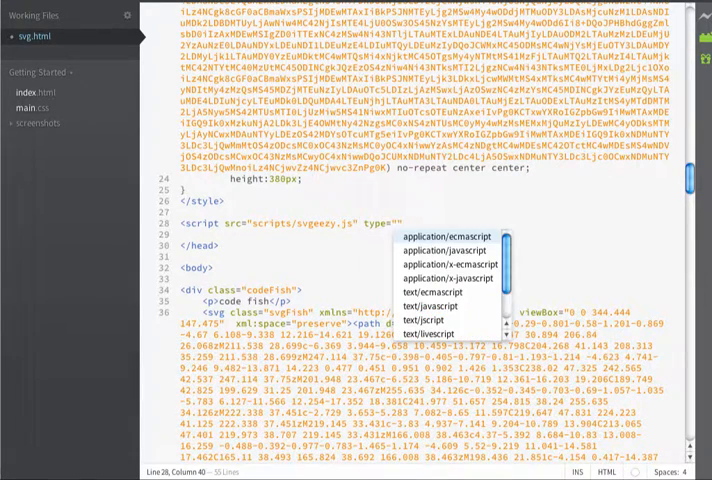
{"action": "left_click", "coordinate": [432, 306]}
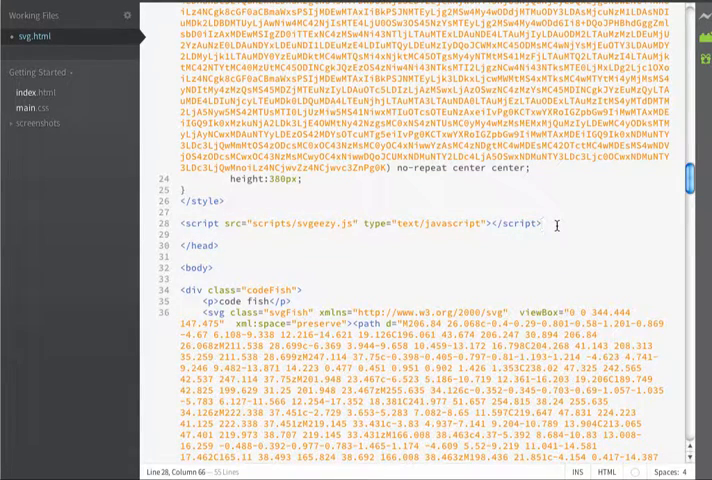
Add a script block calling svgeezy.init(false, 'png'); for PNG fallbacks.
{"action": "type", "text": "<script>"}
{"action": "type", "text": "svgeezy"}
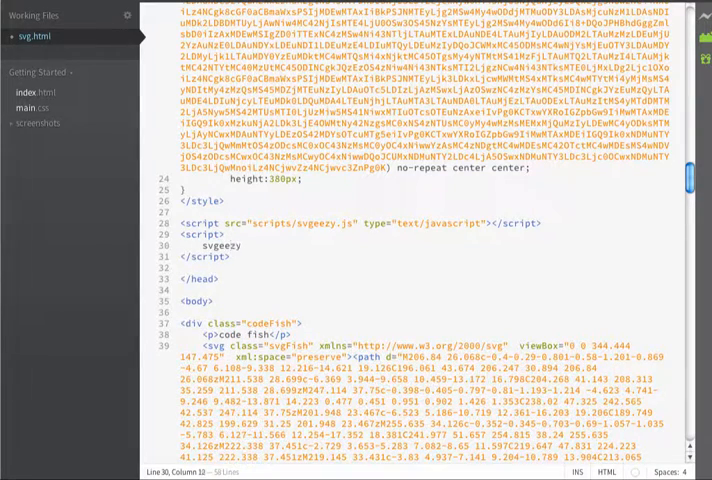
{"action": "type", "text": ".init(false,"}
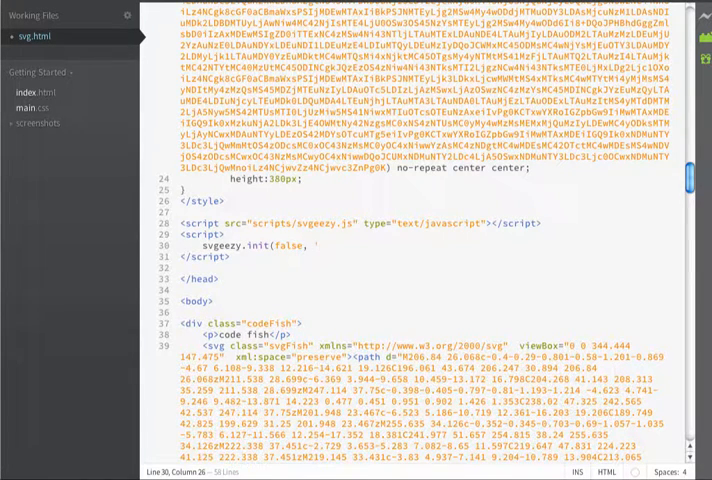
{"action": "type", "text": "'png');"}
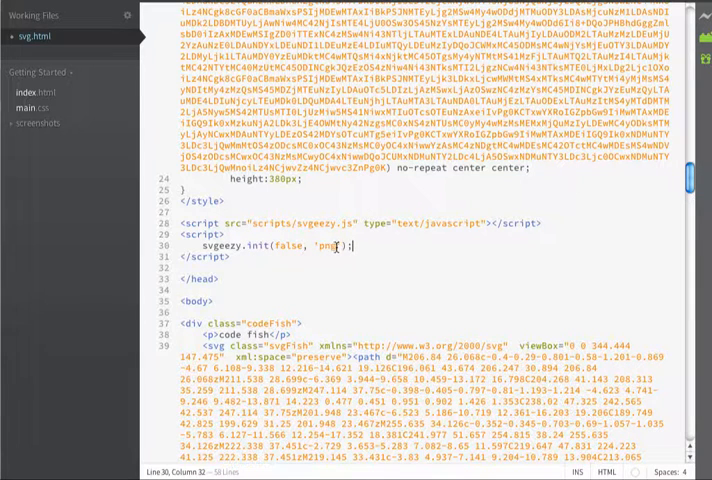
{"action": "double_click", "coordinate": [328, 244]}
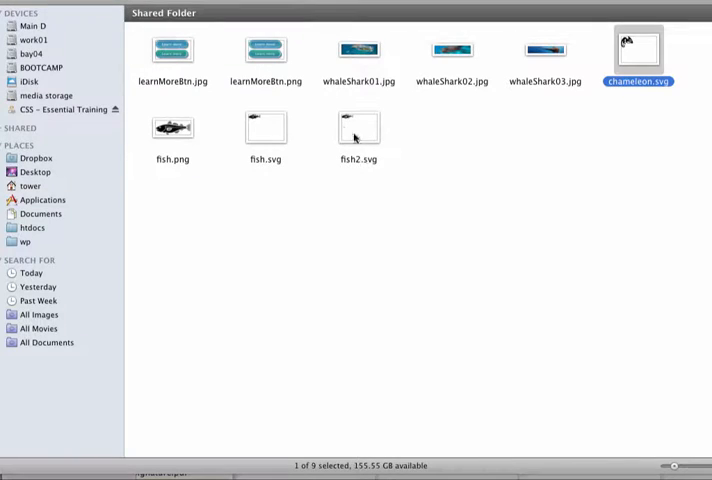
Show the Shared Folder with the fish, whale shark and button image files.
{"action": "left_click", "coordinate": [172, 128]}
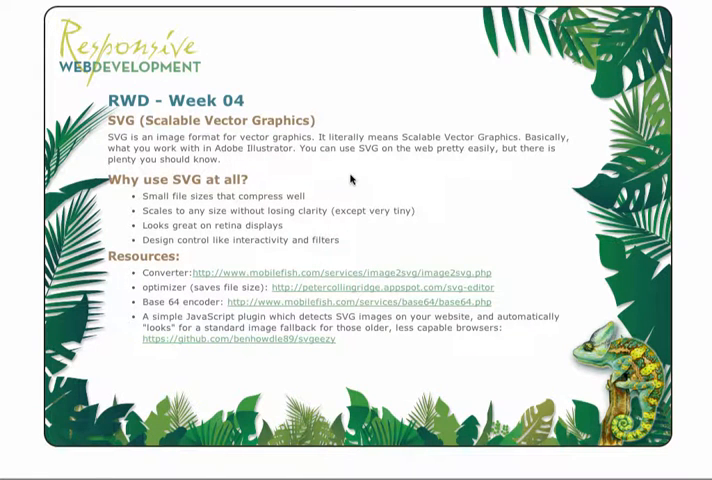
{"action": "mouse_move", "coordinate": [280, 356]}
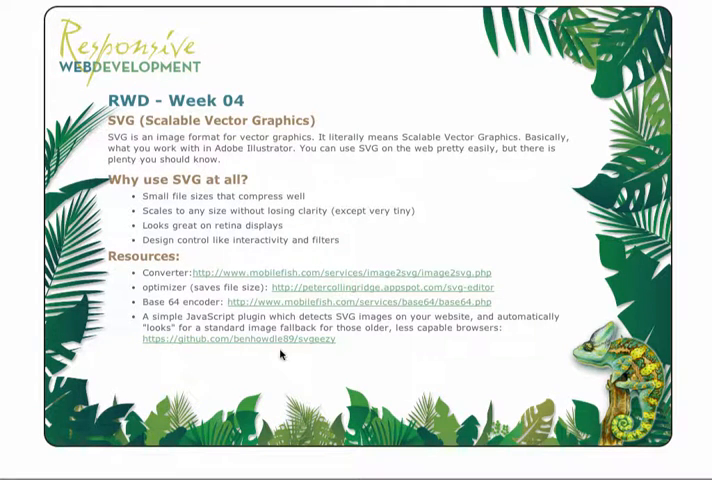
{"action": "mouse_move", "coordinate": [404, 302]}
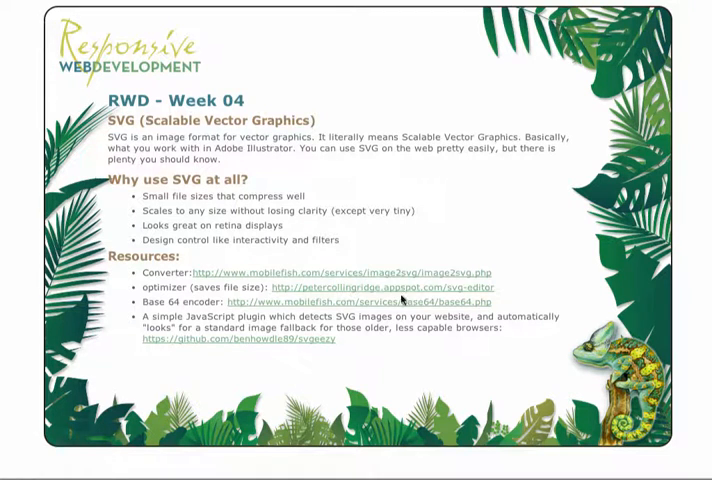
{"action": "mouse_move", "coordinate": [410, 364]}
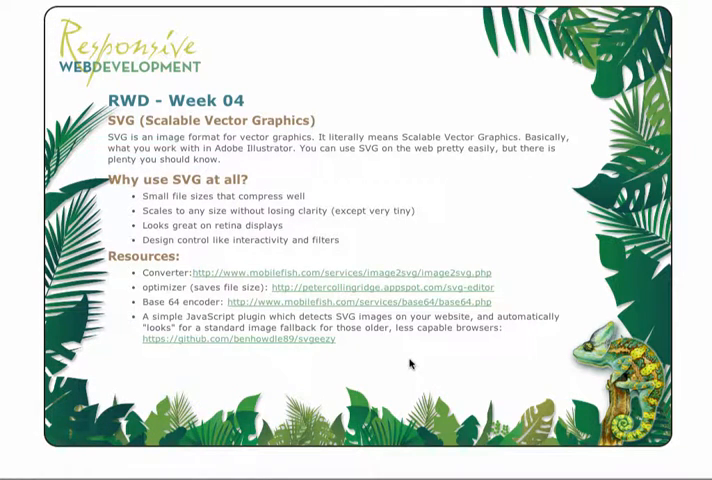
{"action": "mouse_move", "coordinate": [432, 338]}
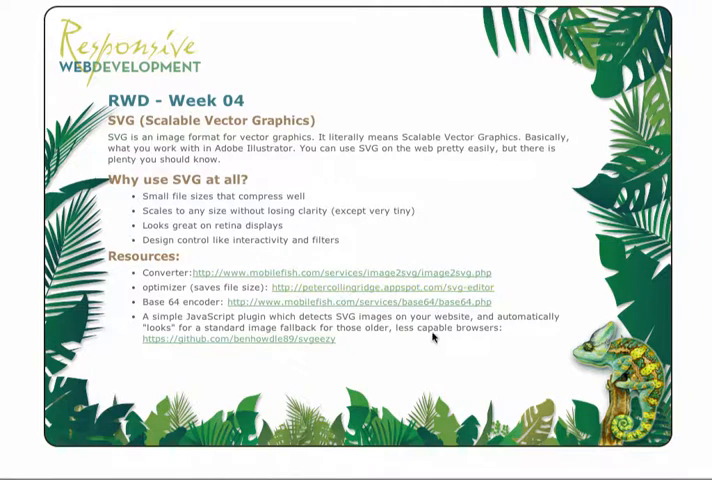
{"action": "mouse_move", "coordinate": [432, 344]}
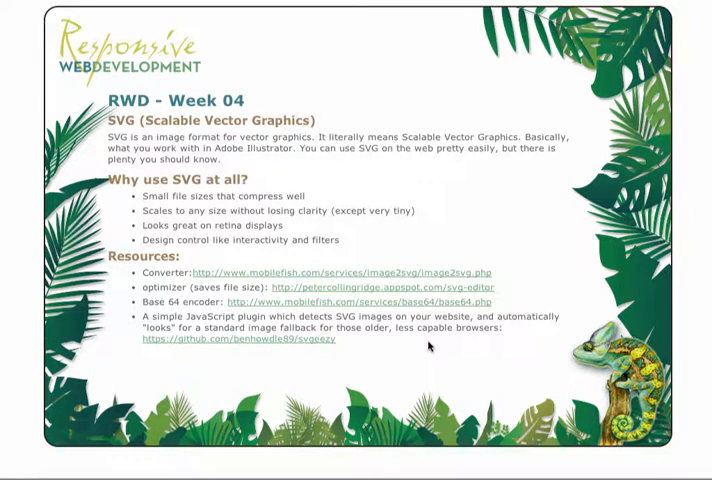